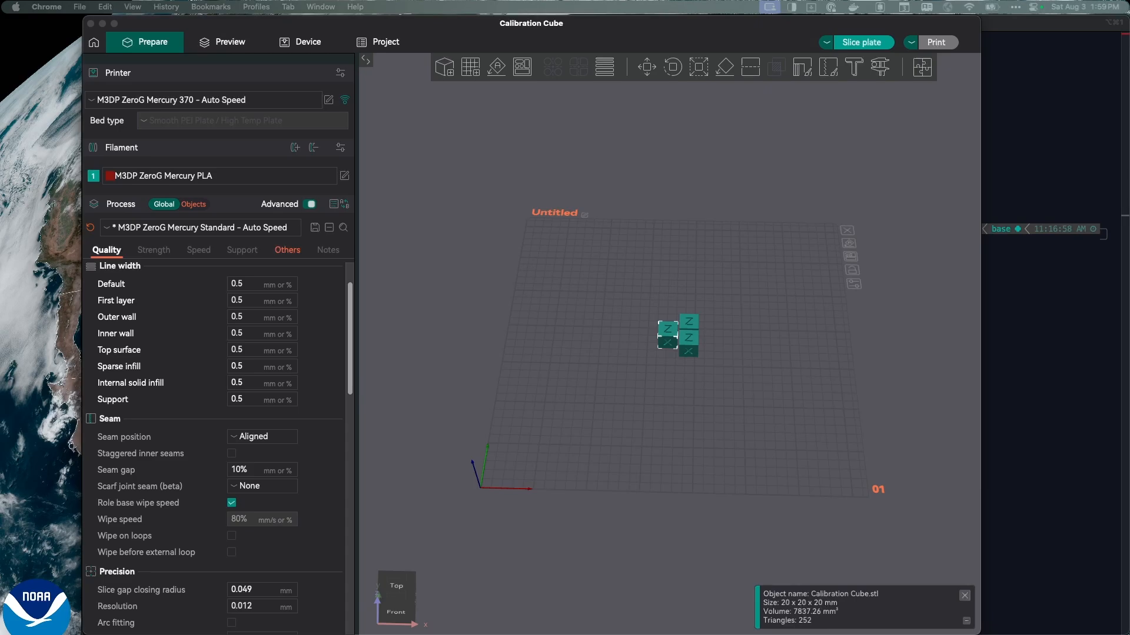
Switch the process panel to per-object view and select the second and third calibration cubes.
{"action": "scroll", "scroll_direction": "up", "scroll_amount": 3}
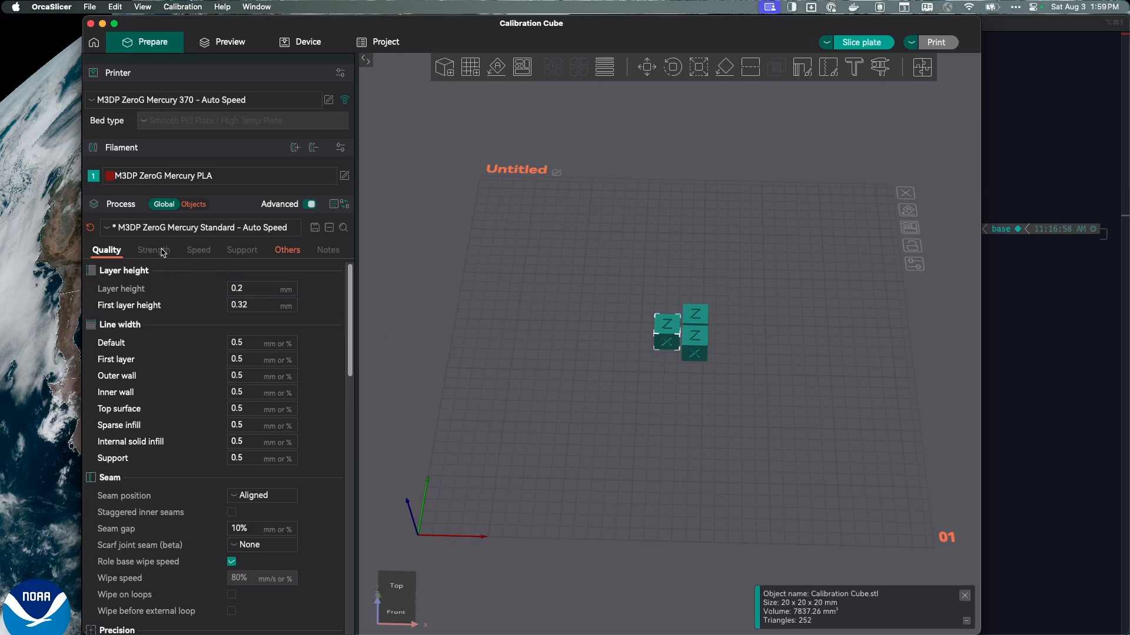
{"action": "mouse_move", "coordinate": [112, 204]}
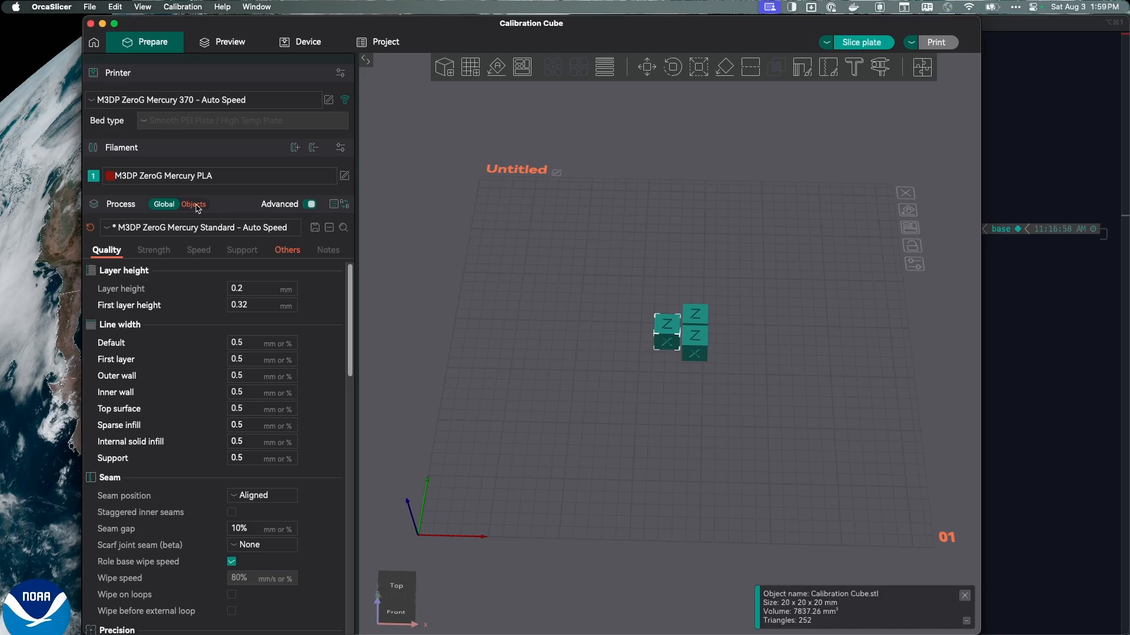
{"action": "mouse_move", "coordinate": [227, 244]}
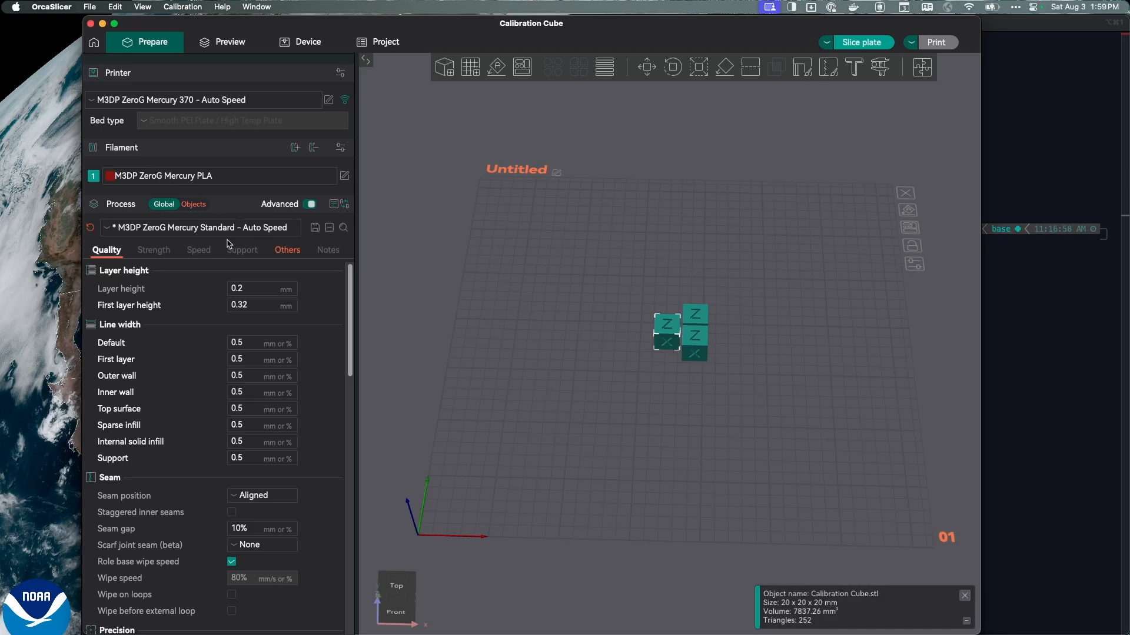
{"action": "mouse_move", "coordinate": [214, 301]}
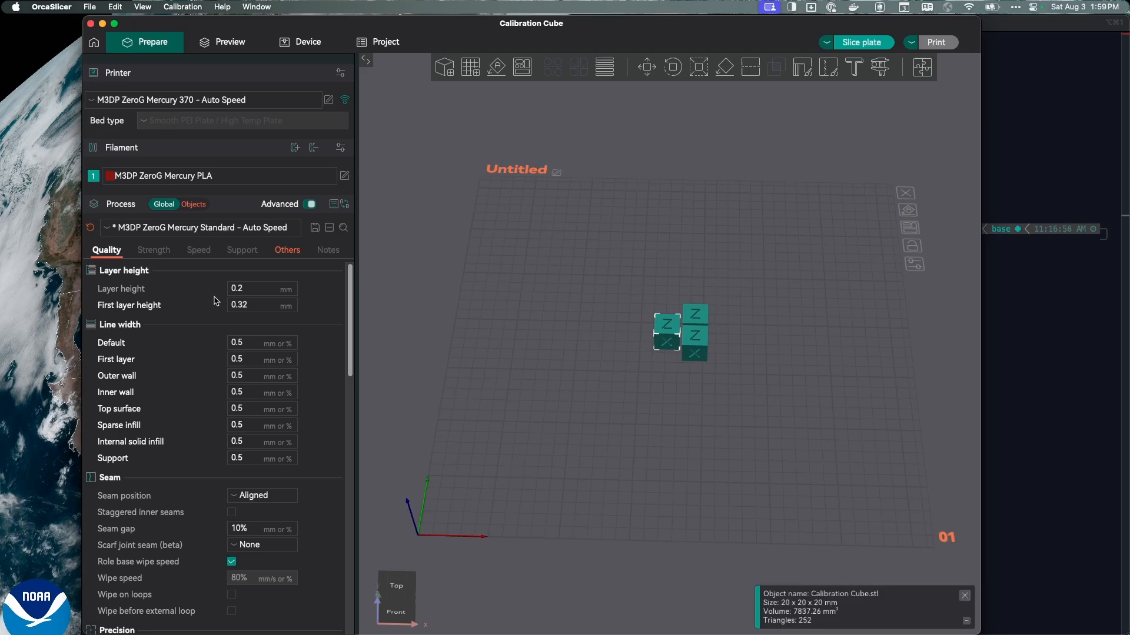
{"action": "mouse_move", "coordinate": [116, 255]}
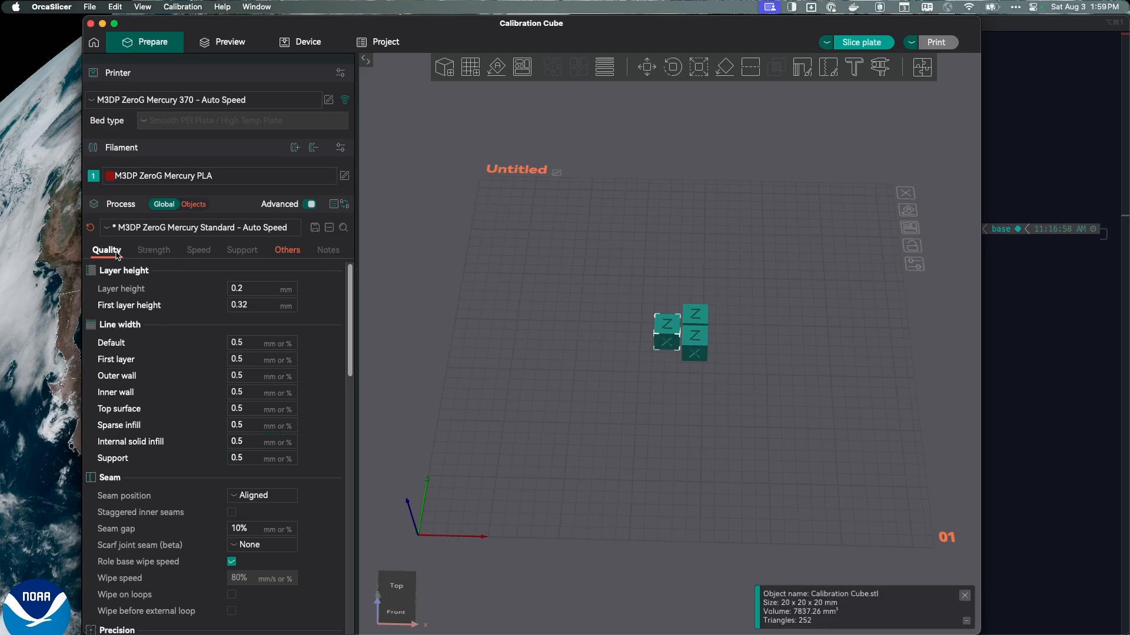
{"action": "mouse_move", "coordinate": [286, 258]}
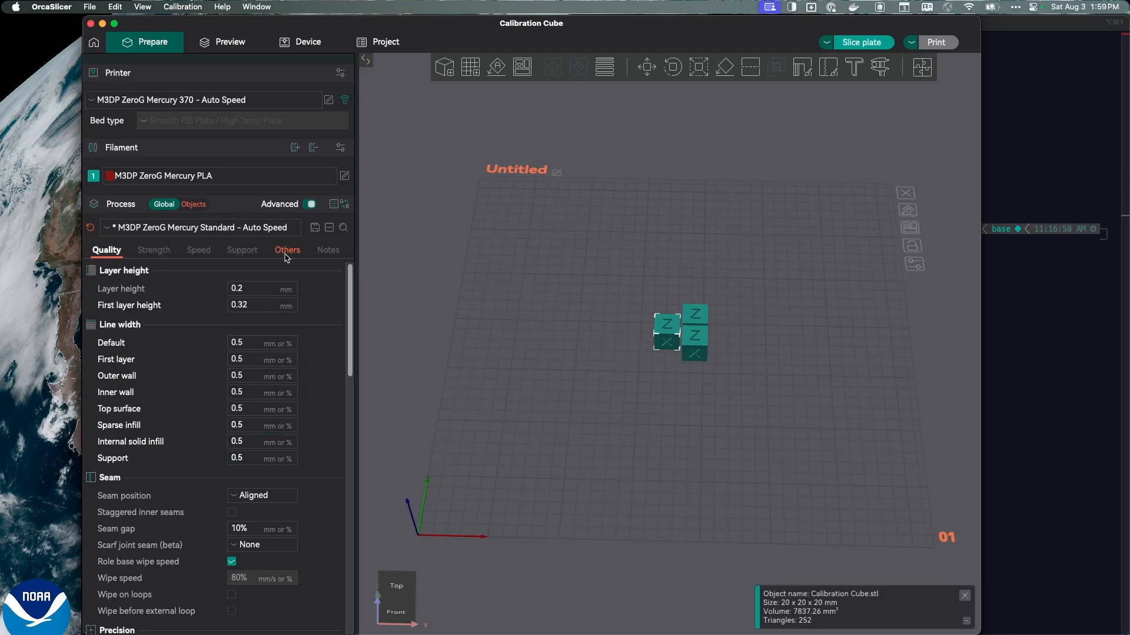
{"action": "mouse_move", "coordinate": [706, 461]}
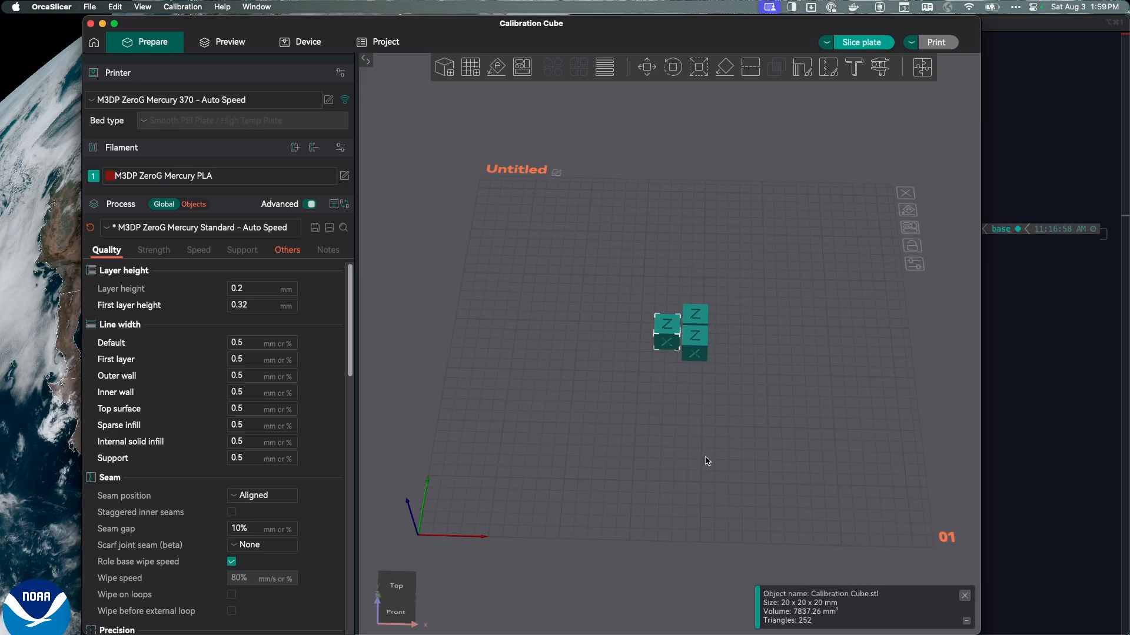
{"action": "mouse_move", "coordinate": [582, 316]}
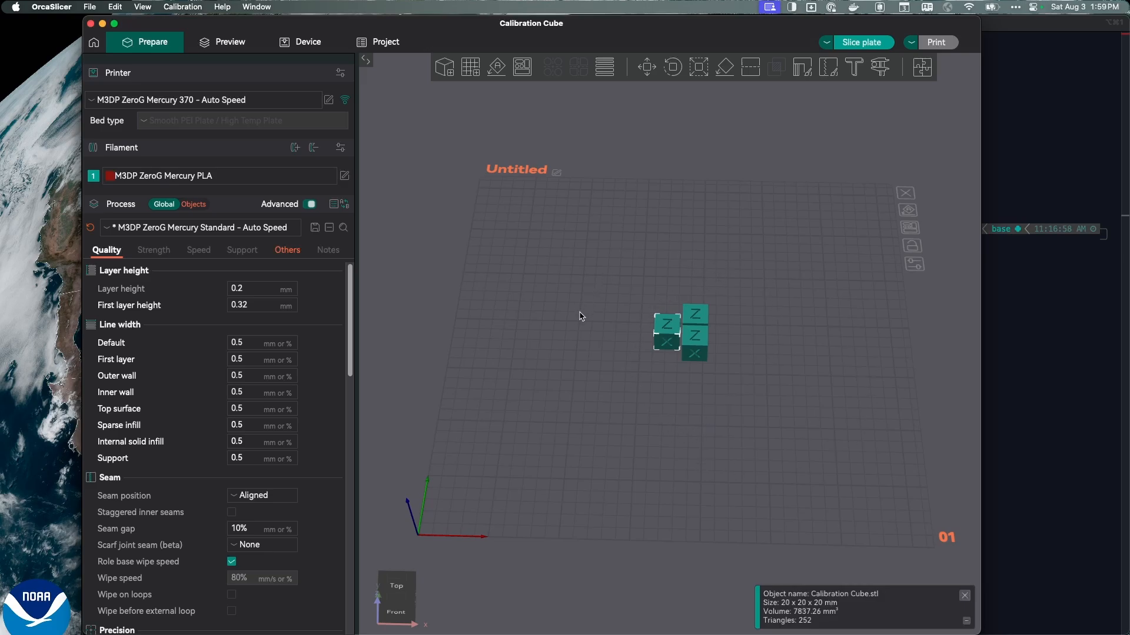
{"action": "mouse_move", "coordinate": [654, 337]}
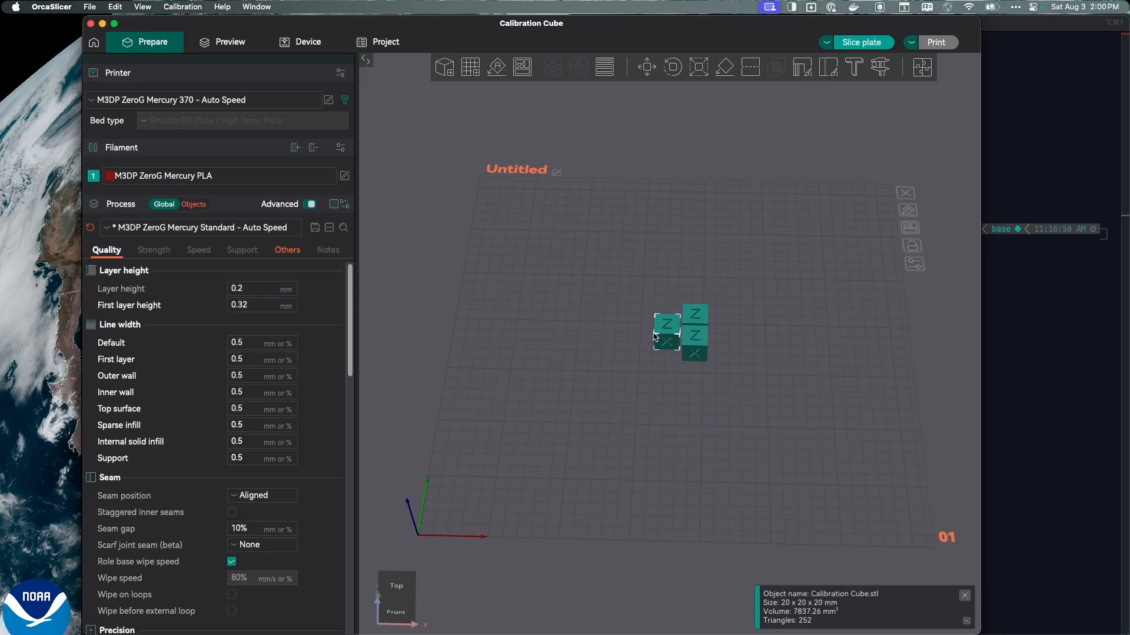
{"action": "mouse_move", "coordinate": [702, 356]}
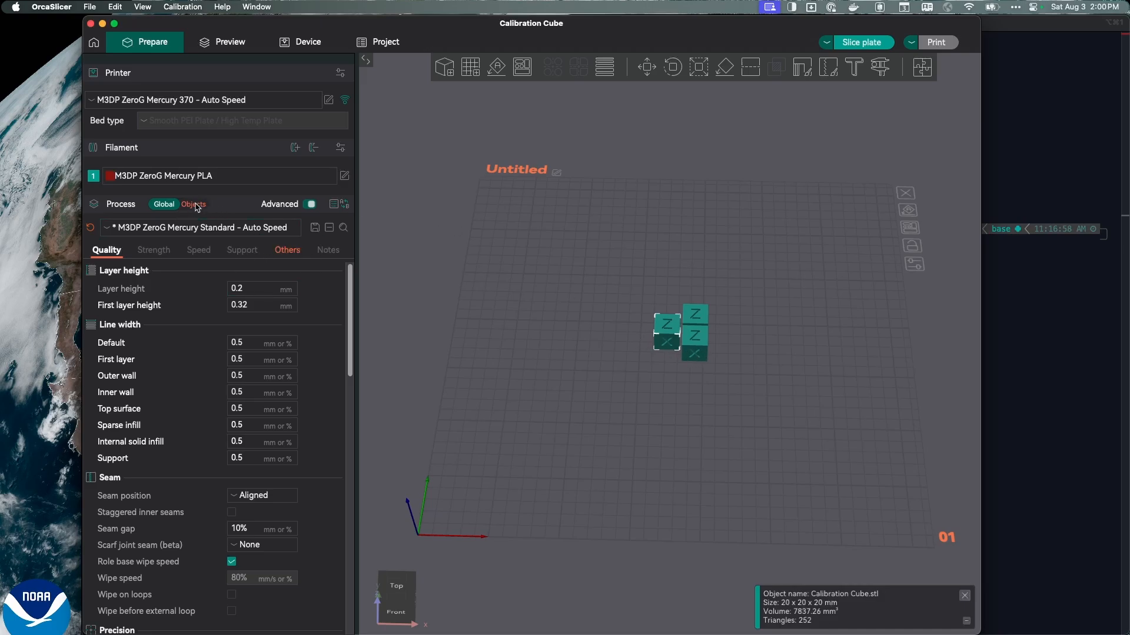
{"action": "left_click", "coordinate": [193, 205]}
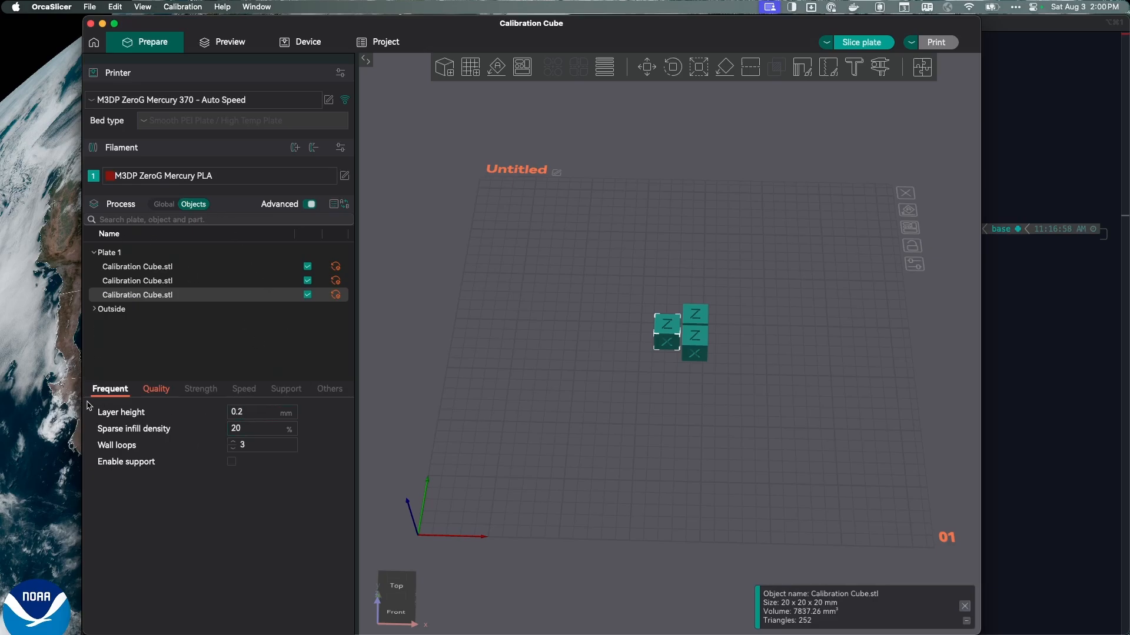
{"action": "mouse_move", "coordinate": [81, 381]}
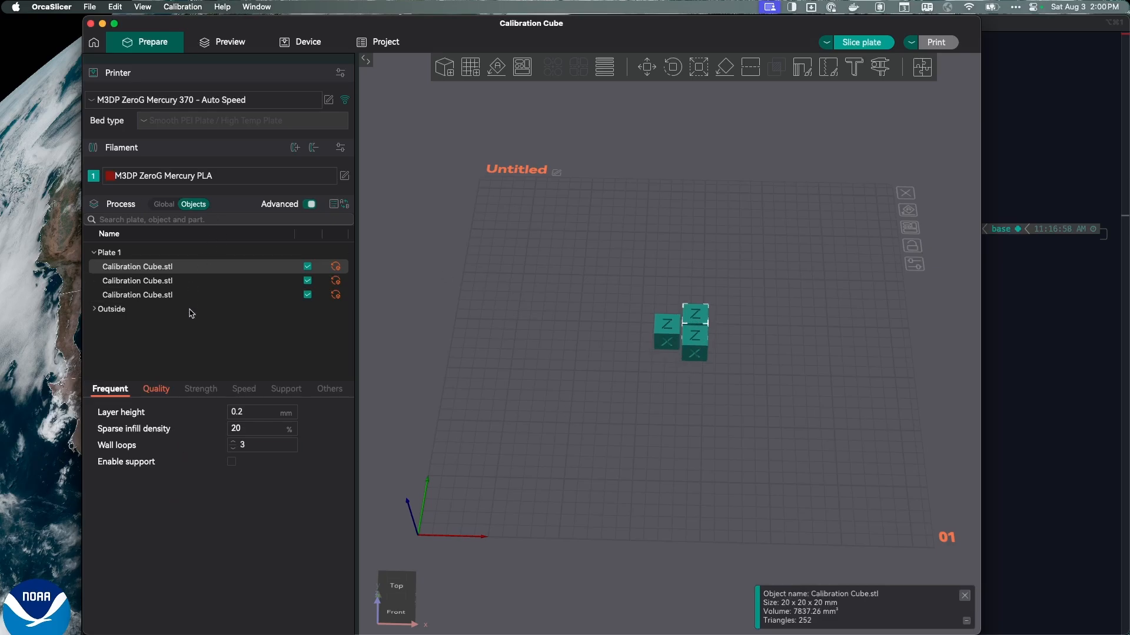
{"action": "mouse_move", "coordinate": [441, 362]}
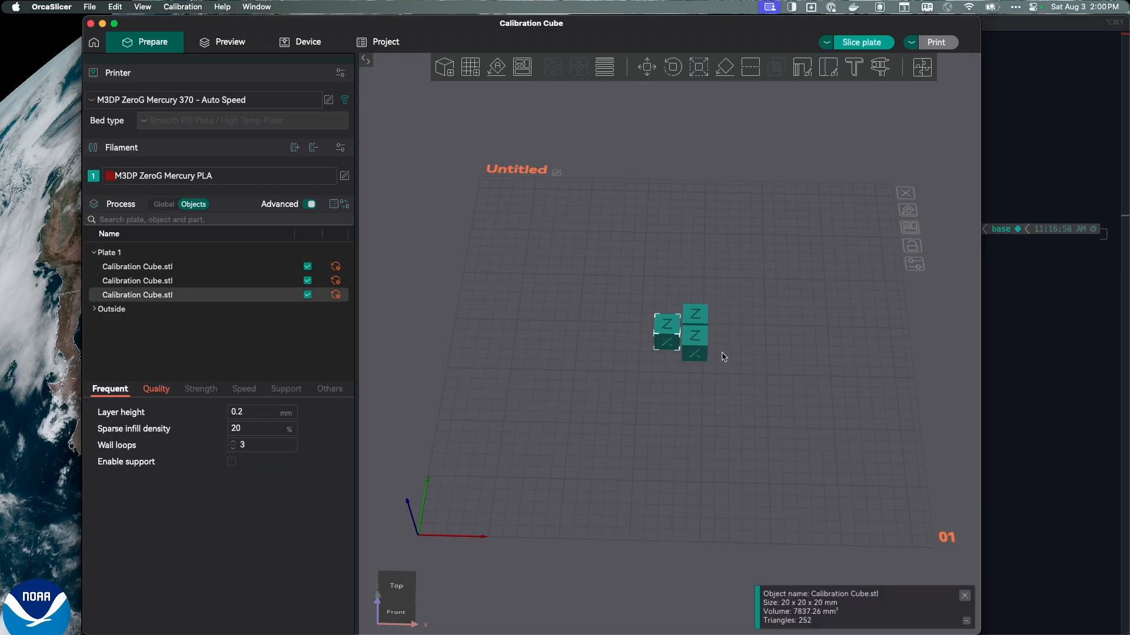
{"action": "left_click", "coordinate": [138, 281]}
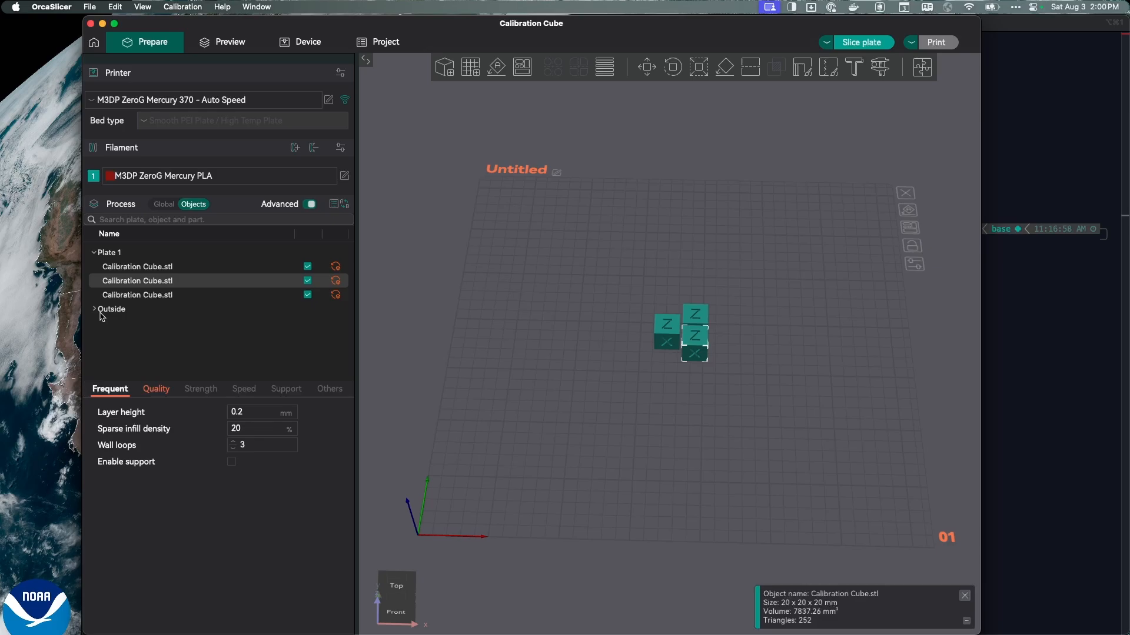
{"action": "mouse_move", "coordinate": [124, 312]}
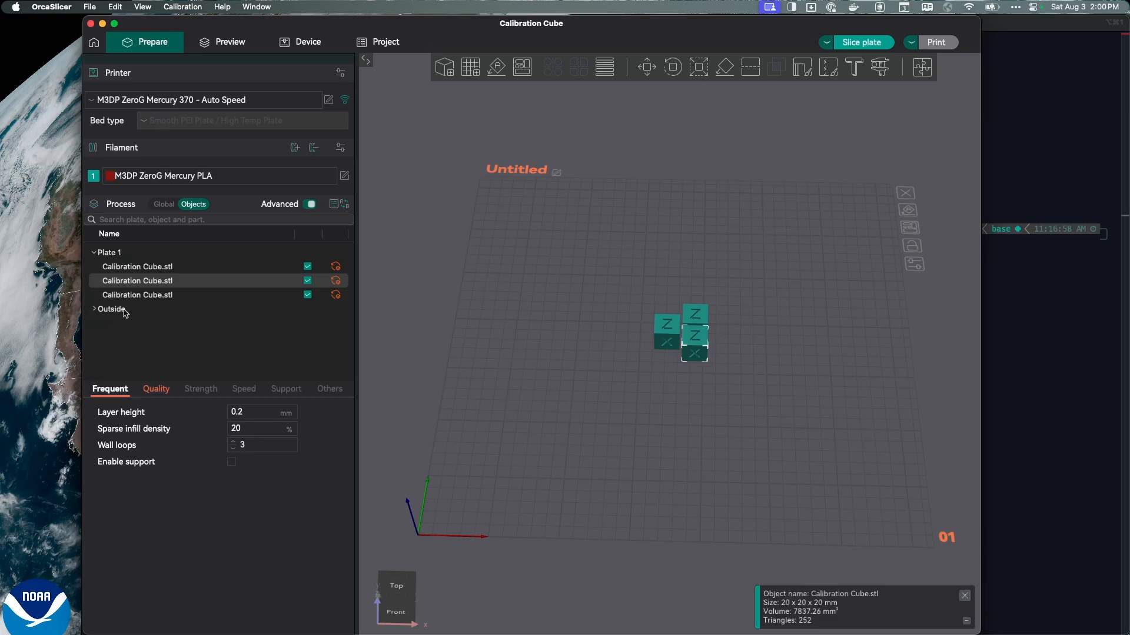
{"action": "mouse_move", "coordinate": [600, 325]}
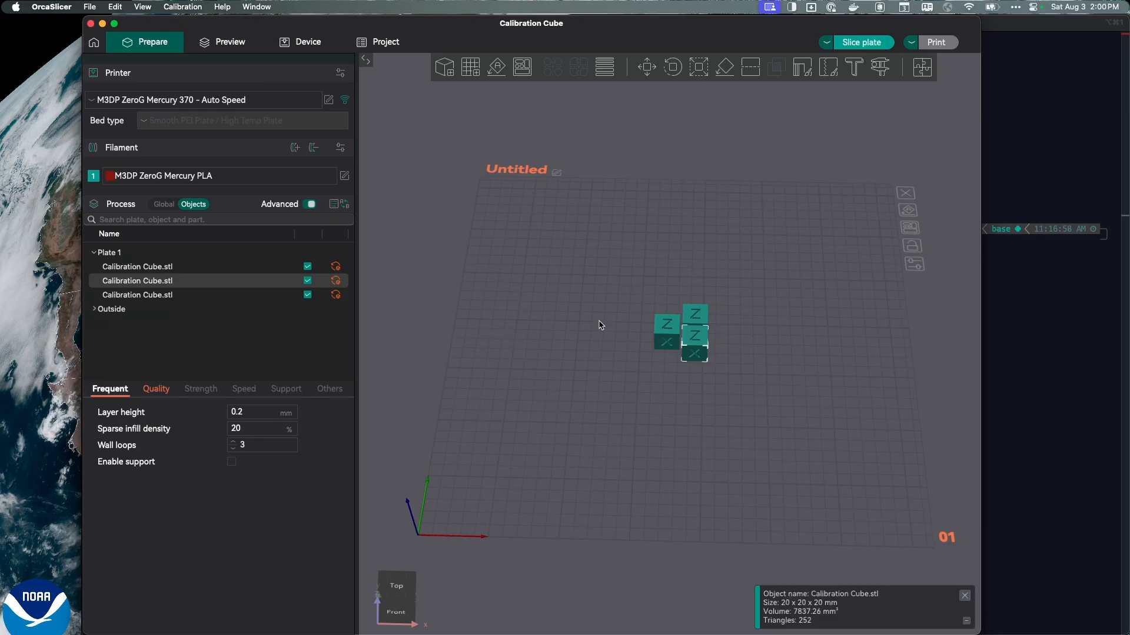
{"action": "mouse_move", "coordinate": [333, 295]}
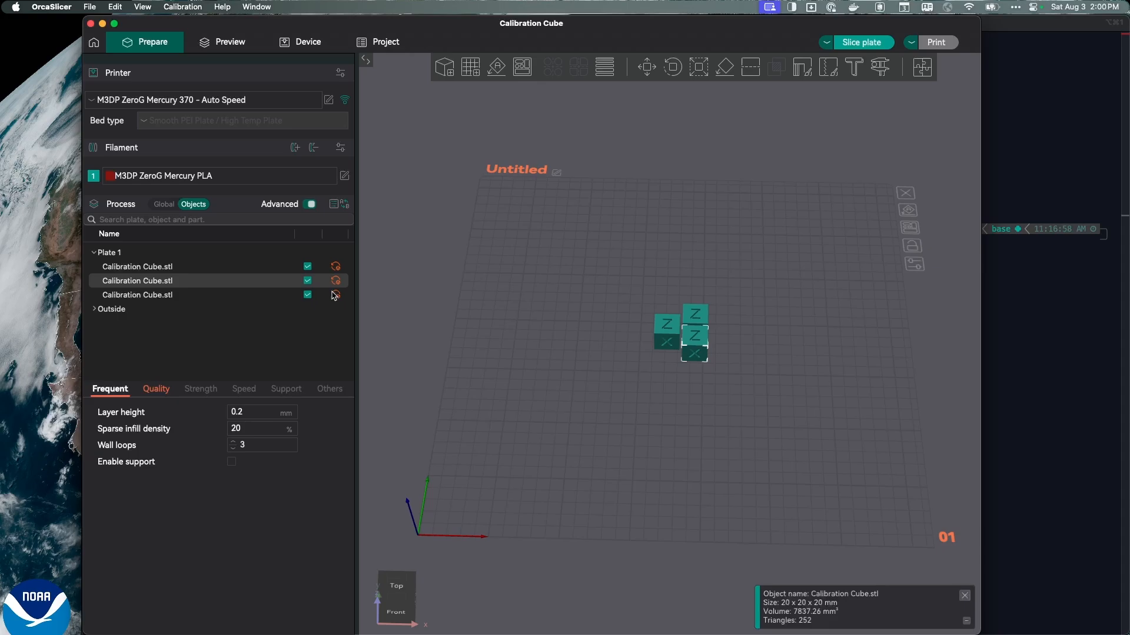
{"action": "mouse_move", "coordinate": [335, 288]}
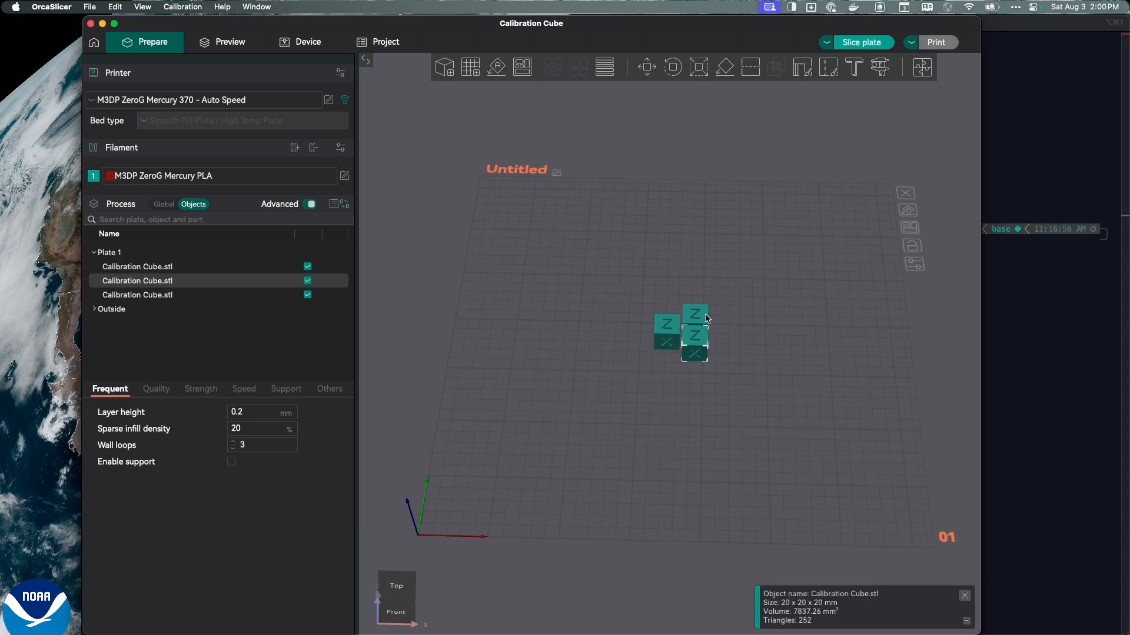
{"action": "left_click", "coordinate": [137, 294]}
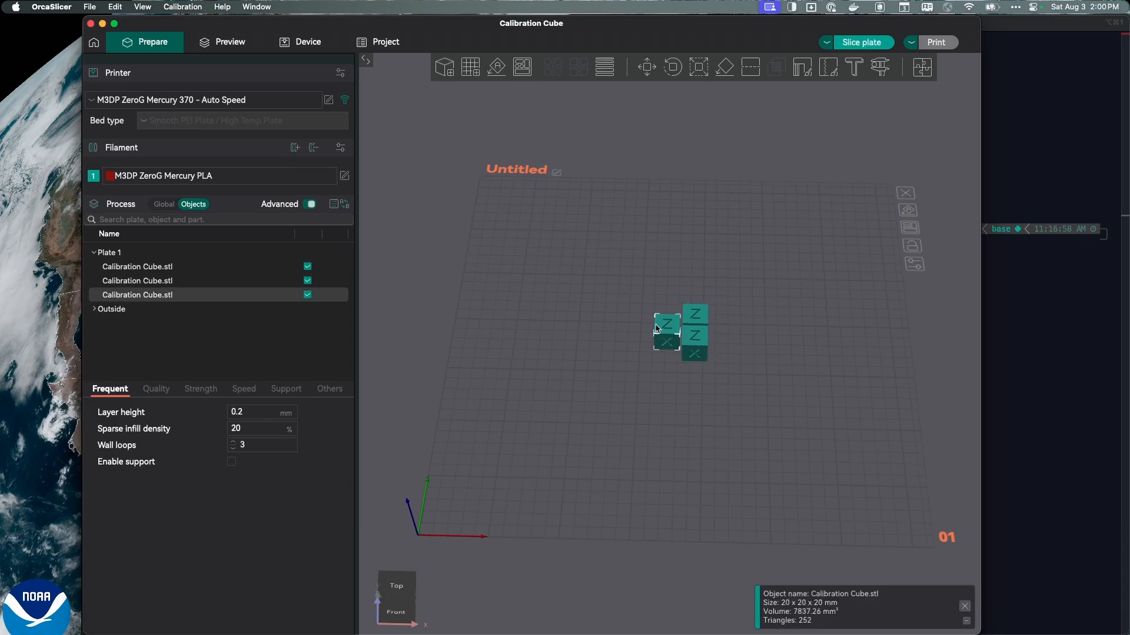
{"action": "mouse_move", "coordinate": [175, 389]}
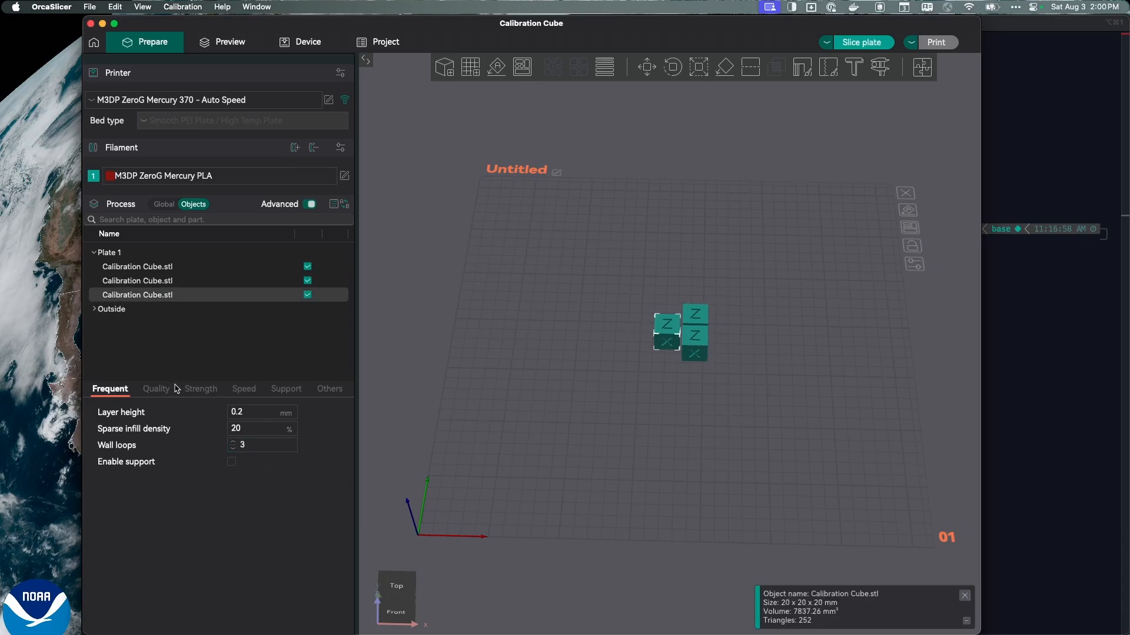
Show the third cube's Quality settings and select its layer height value.
{"action": "left_click", "coordinate": [156, 388]}
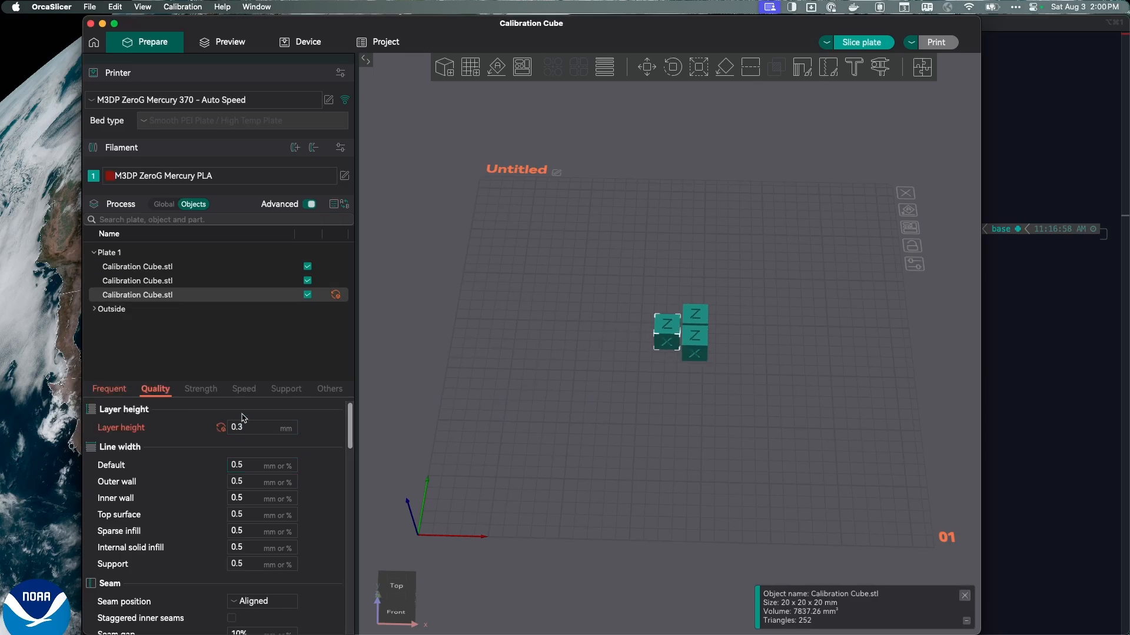
{"action": "triple_click", "coordinate": [256, 427]}
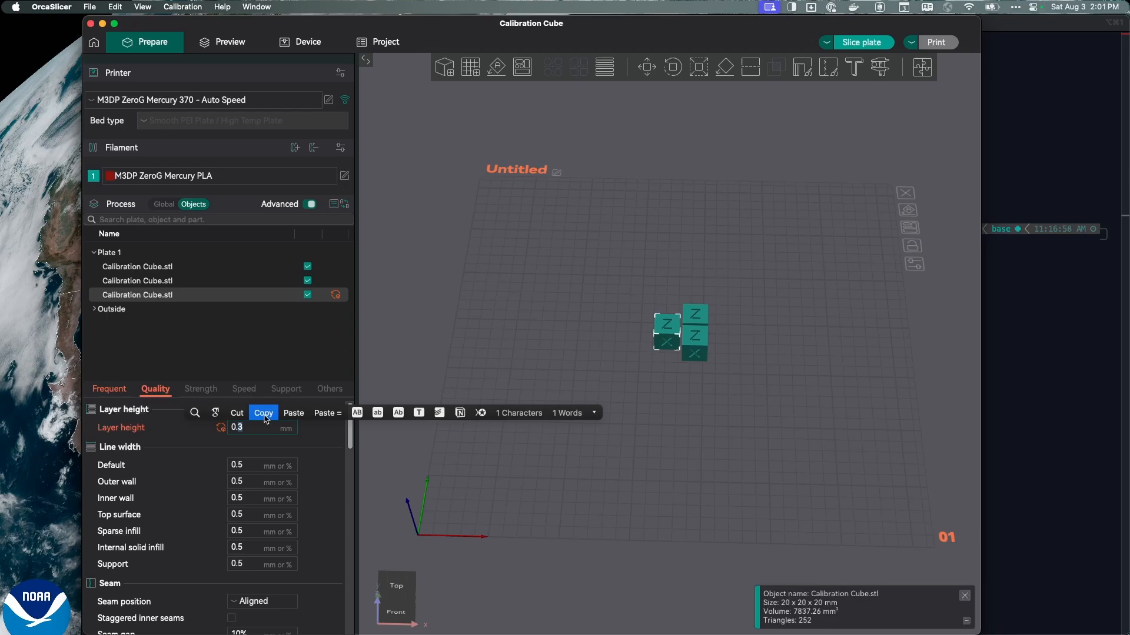
Browse the third cube's Quality and Strength settings, ending on Speed (outer wall 80, inner 150 mm/s).
{"action": "left_click", "coordinate": [329, 389]}
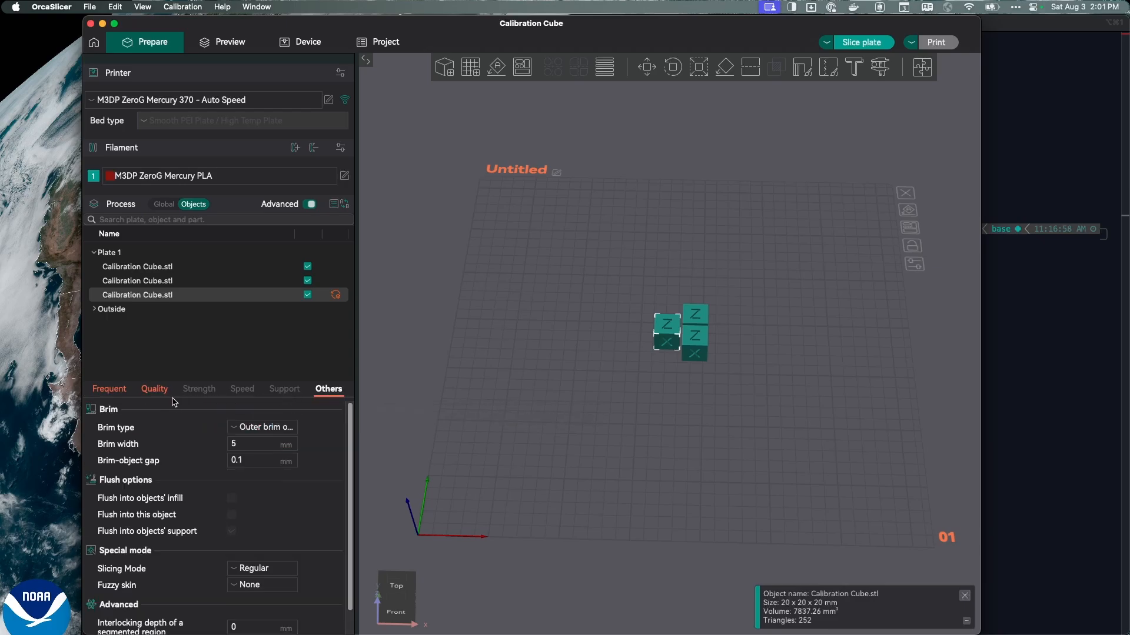
{"action": "left_click", "coordinate": [154, 389]}
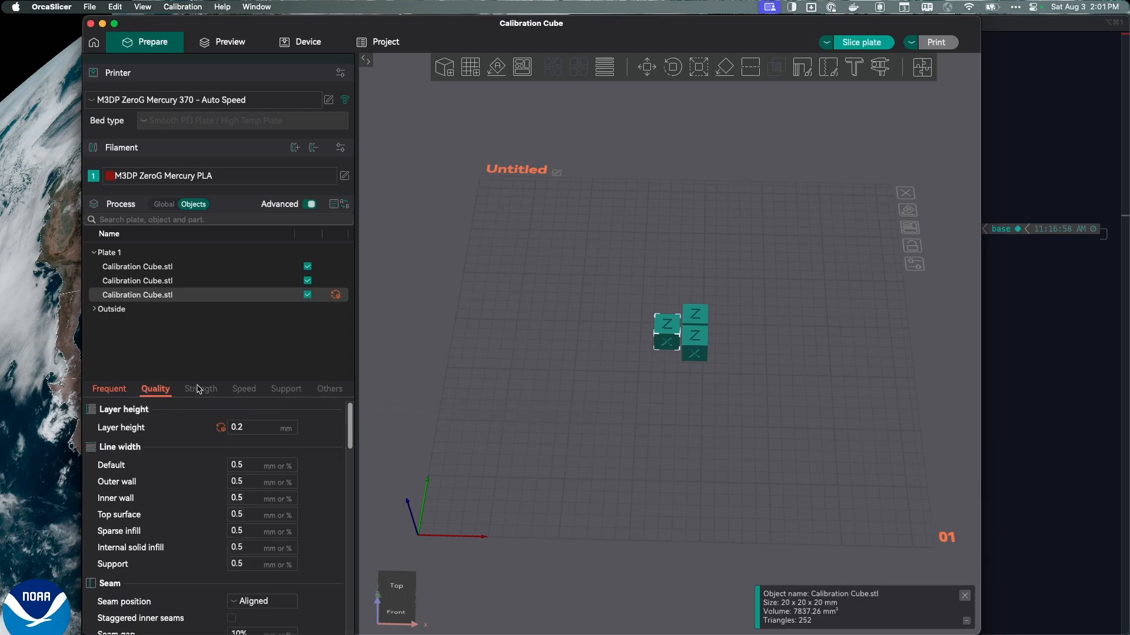
{"action": "left_click", "coordinate": [200, 389]}
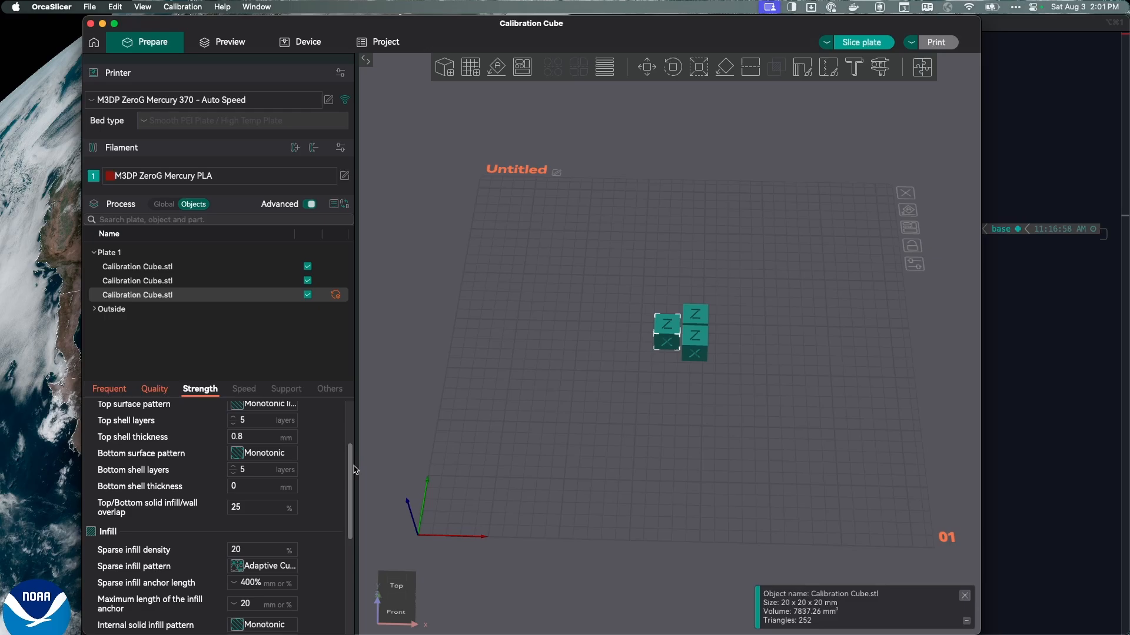
{"action": "scroll", "scroll_direction": "up", "scroll_amount": 3}
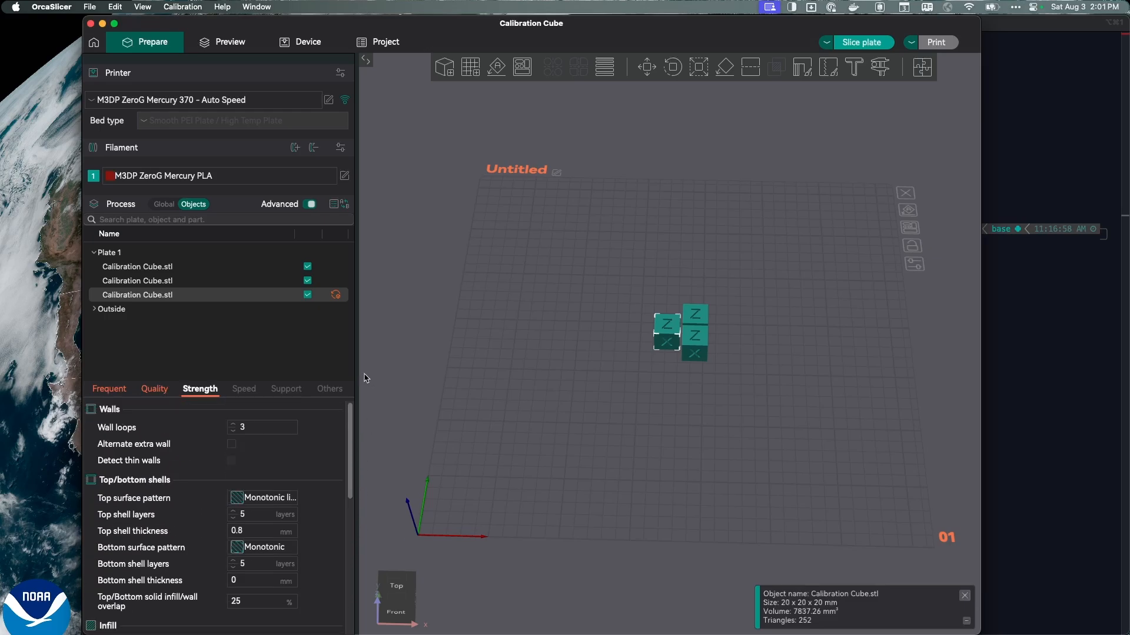
{"action": "left_click", "coordinate": [243, 388]}
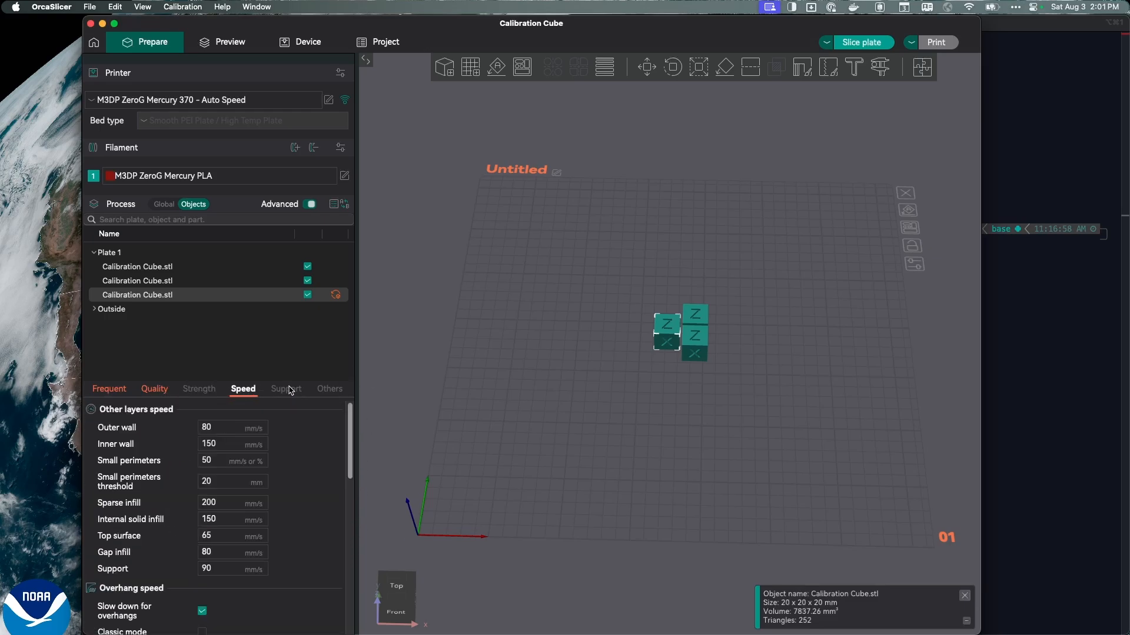
{"action": "mouse_move", "coordinate": [690, 343]}
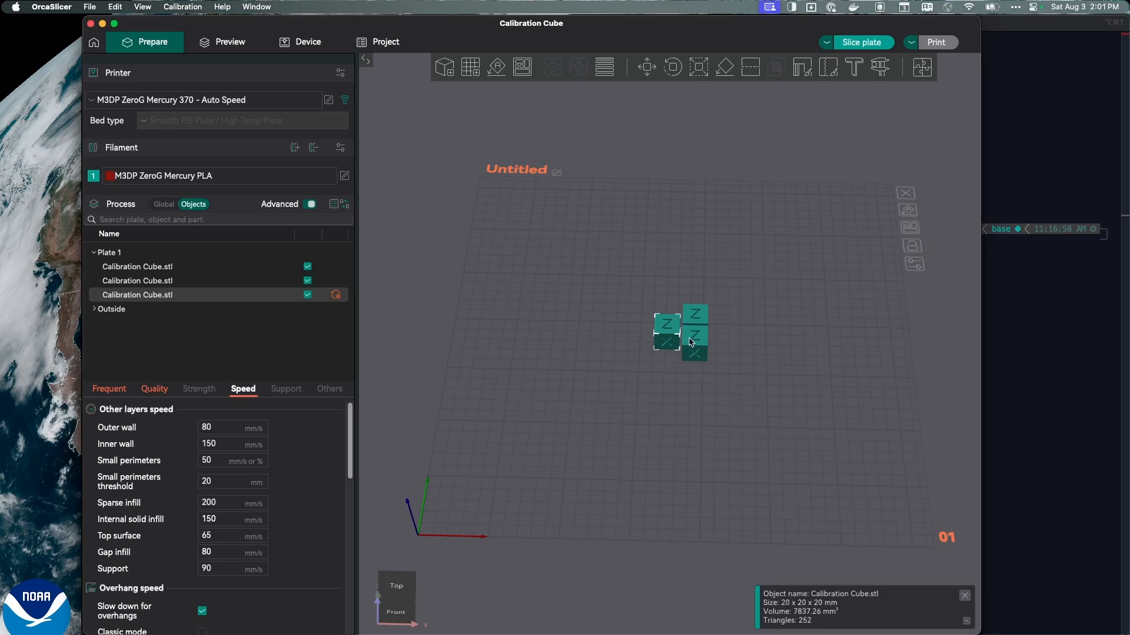
{"action": "mouse_move", "coordinate": [701, 326]}
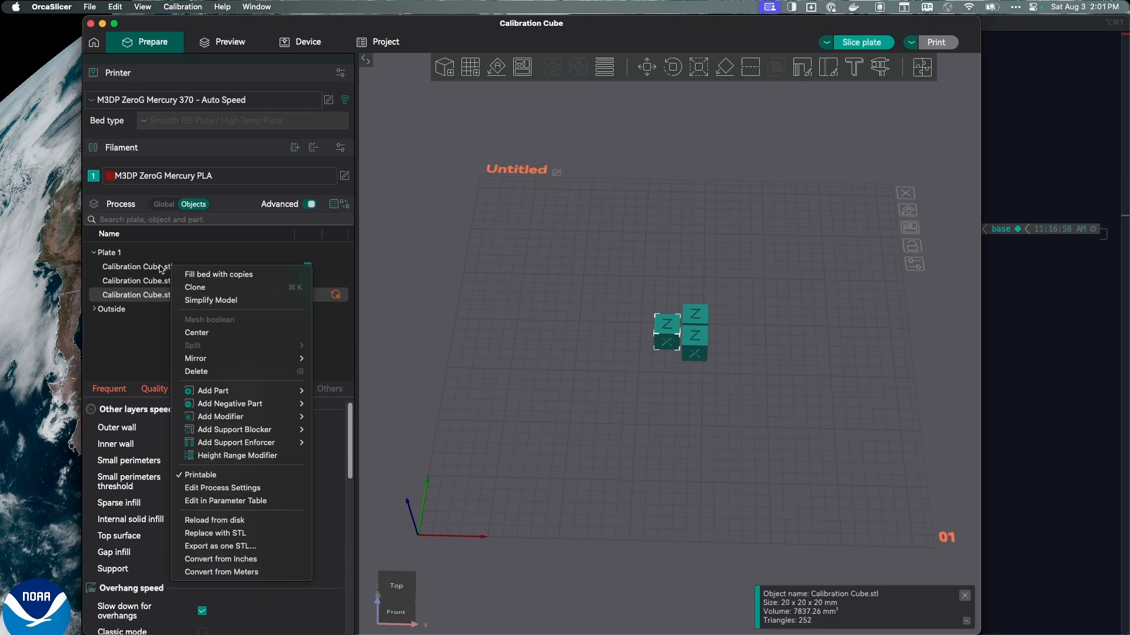
{"action": "mouse_move", "coordinate": [225, 501]}
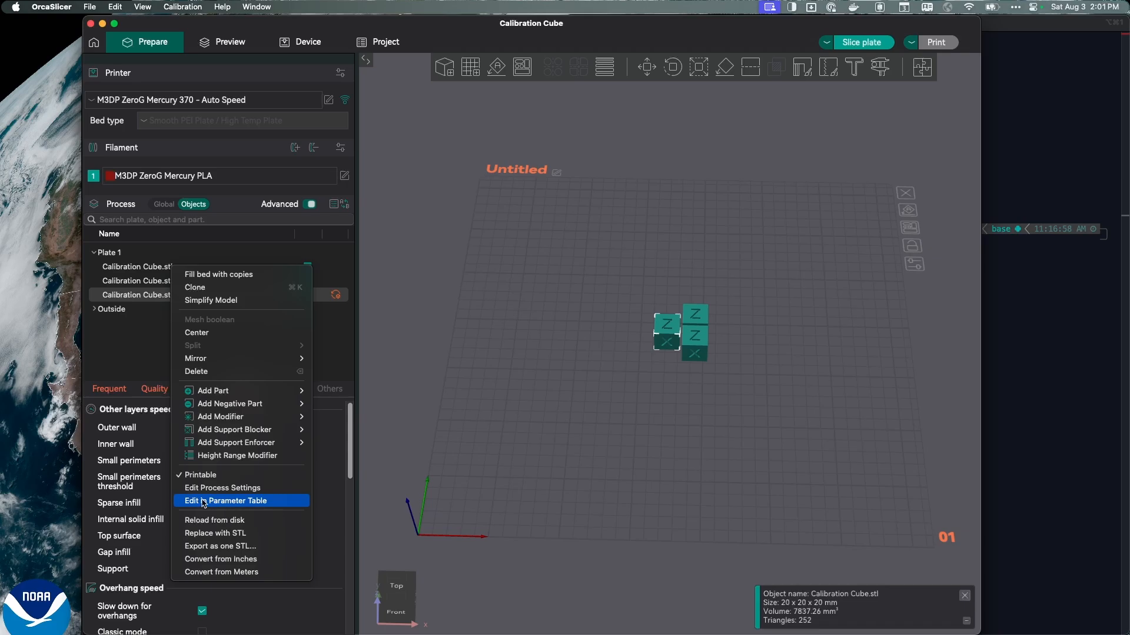
{"action": "left_click", "coordinate": [227, 501]}
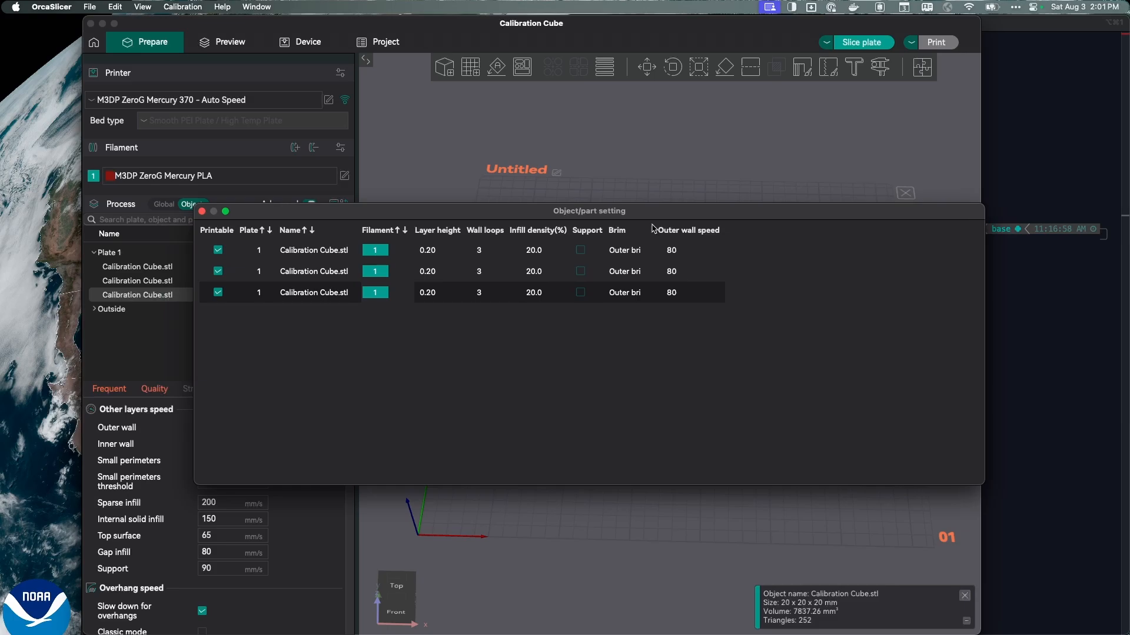
{"action": "double_click", "coordinate": [313, 271]}
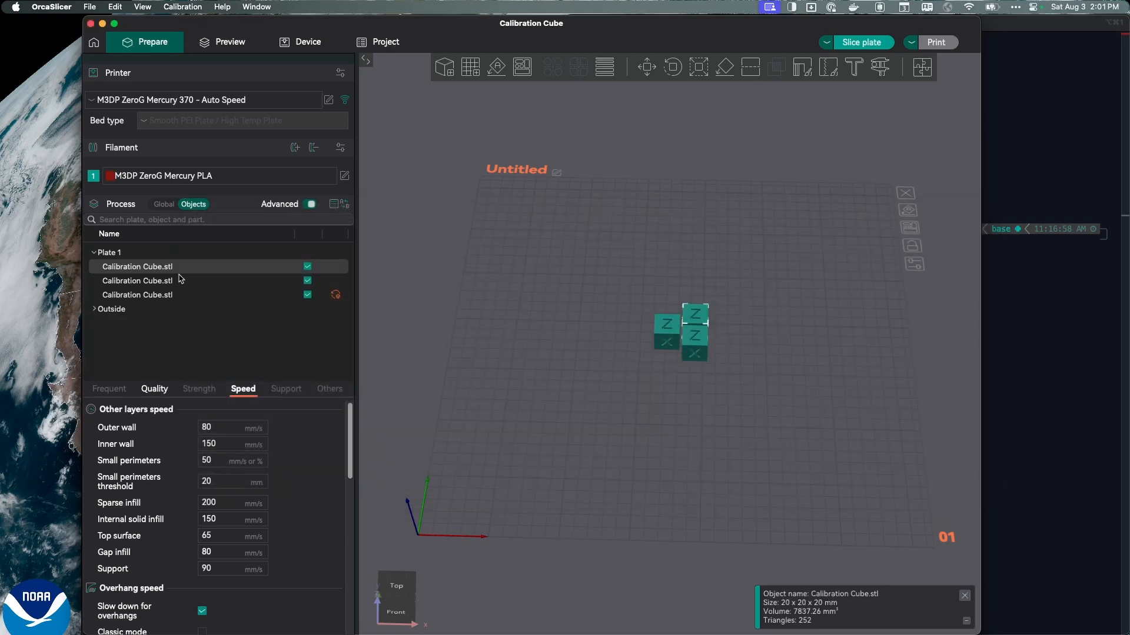
{"action": "right_click", "coordinate": [137, 267]}
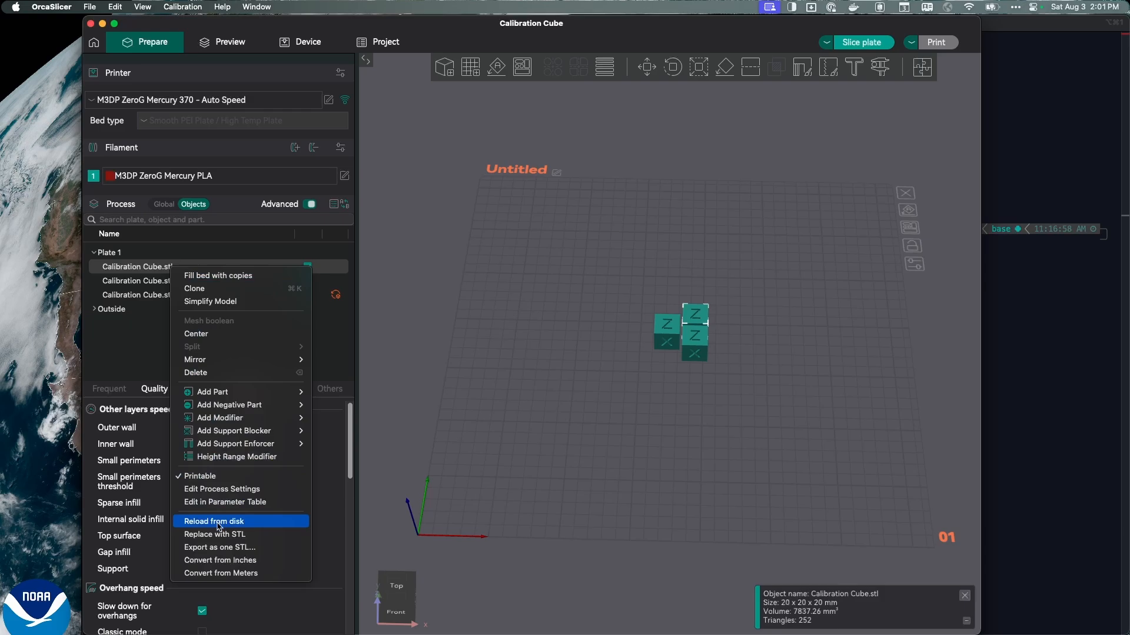
{"action": "left_click", "coordinate": [221, 488]}
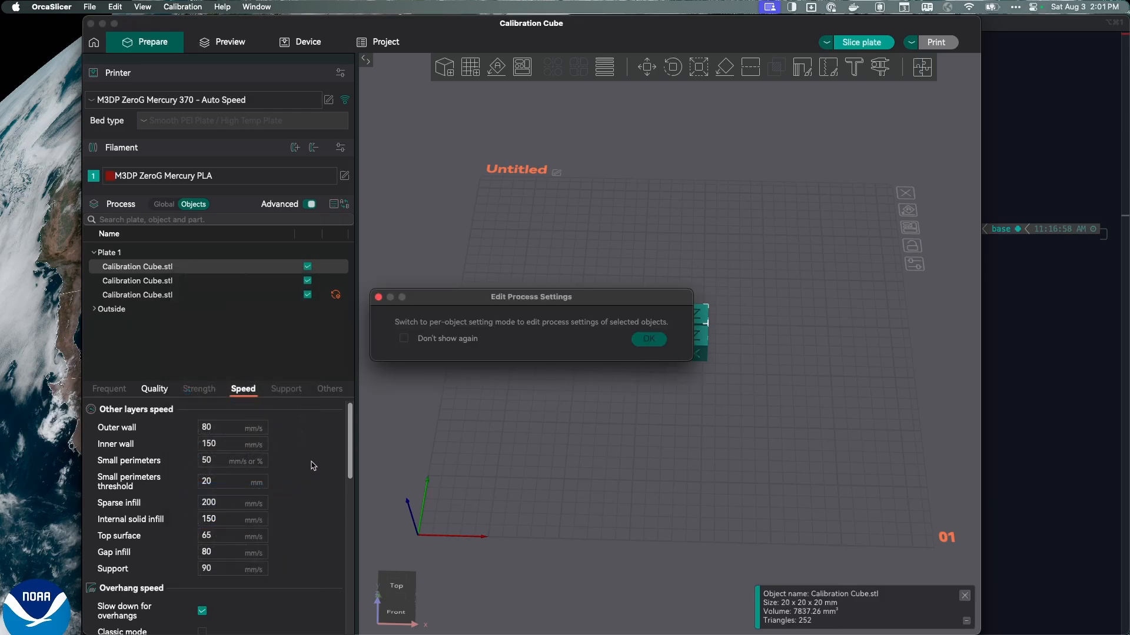
{"action": "left_click", "coordinate": [648, 339]}
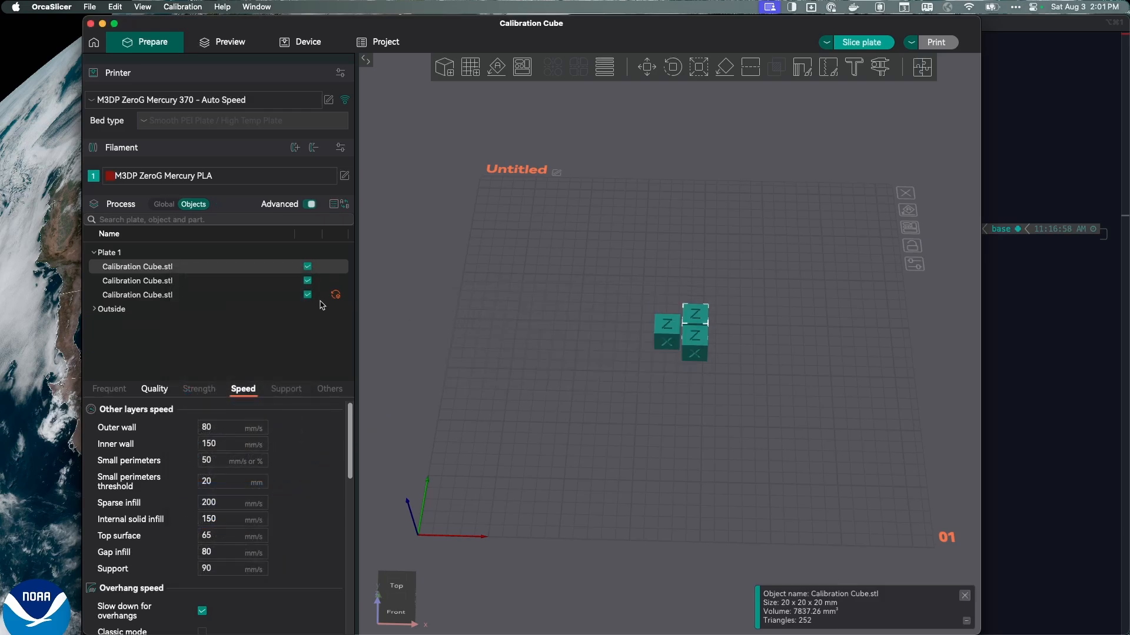
{"action": "mouse_move", "coordinate": [335, 296]}
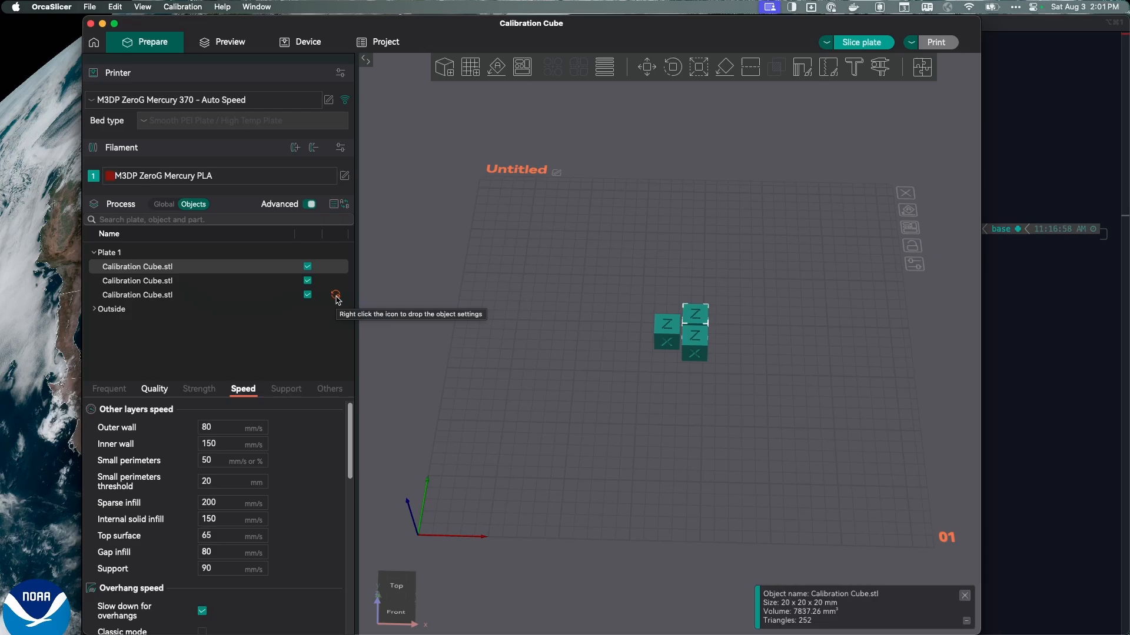
{"action": "left_click", "coordinate": [138, 295]}
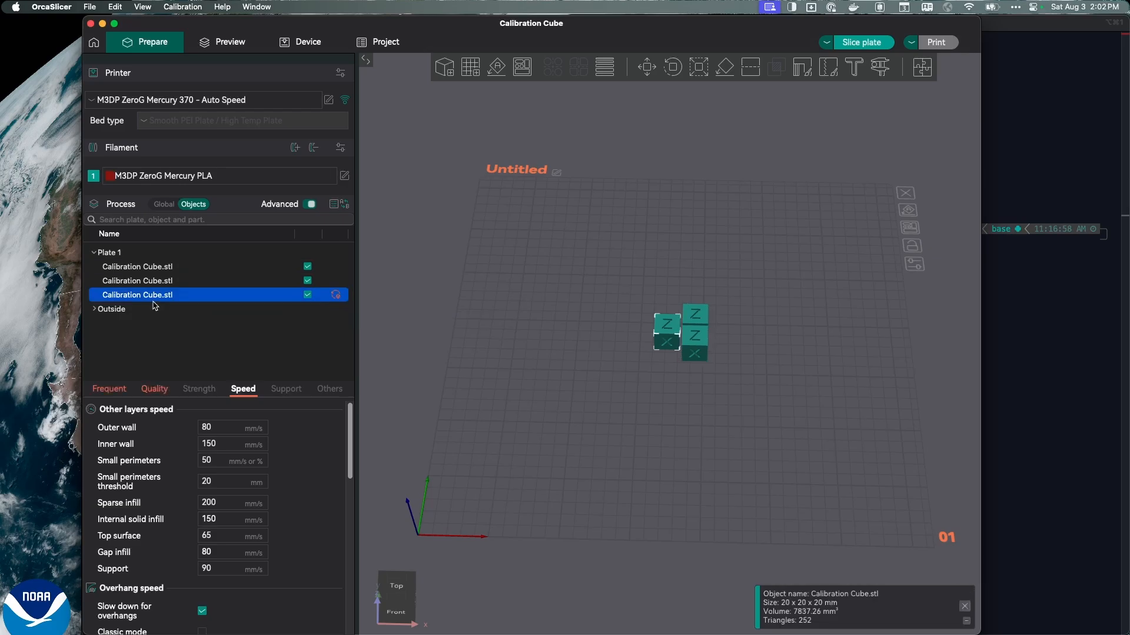
Drop the third cube's custom settings and review its default Strength settings (wall loops 3).
{"action": "left_click", "coordinate": [155, 389]}
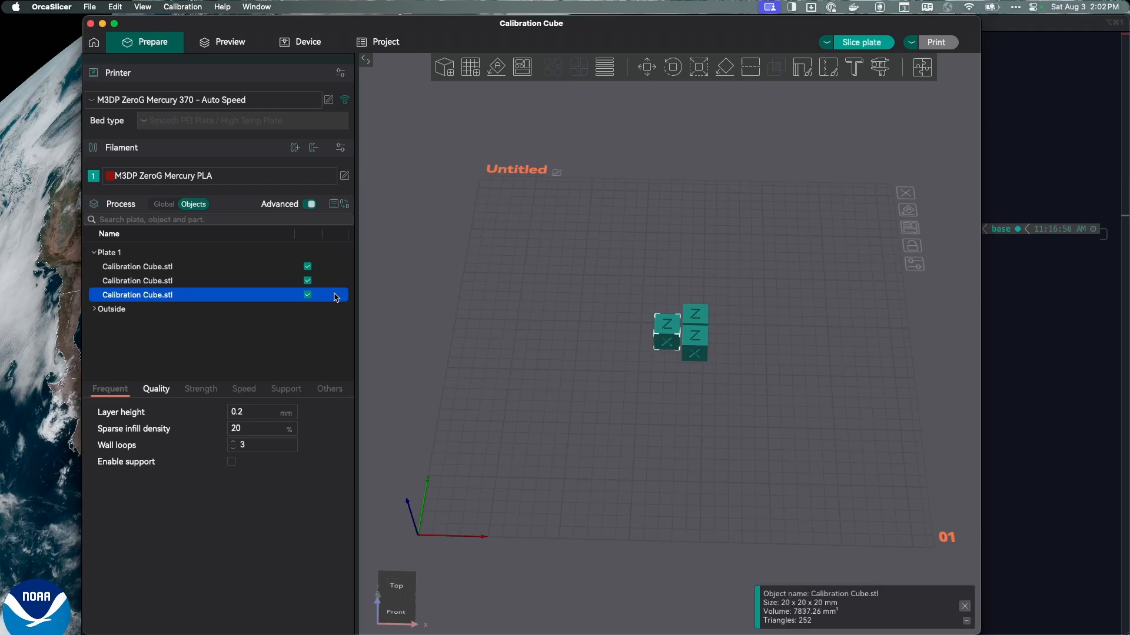
{"action": "mouse_move", "coordinate": [173, 402]}
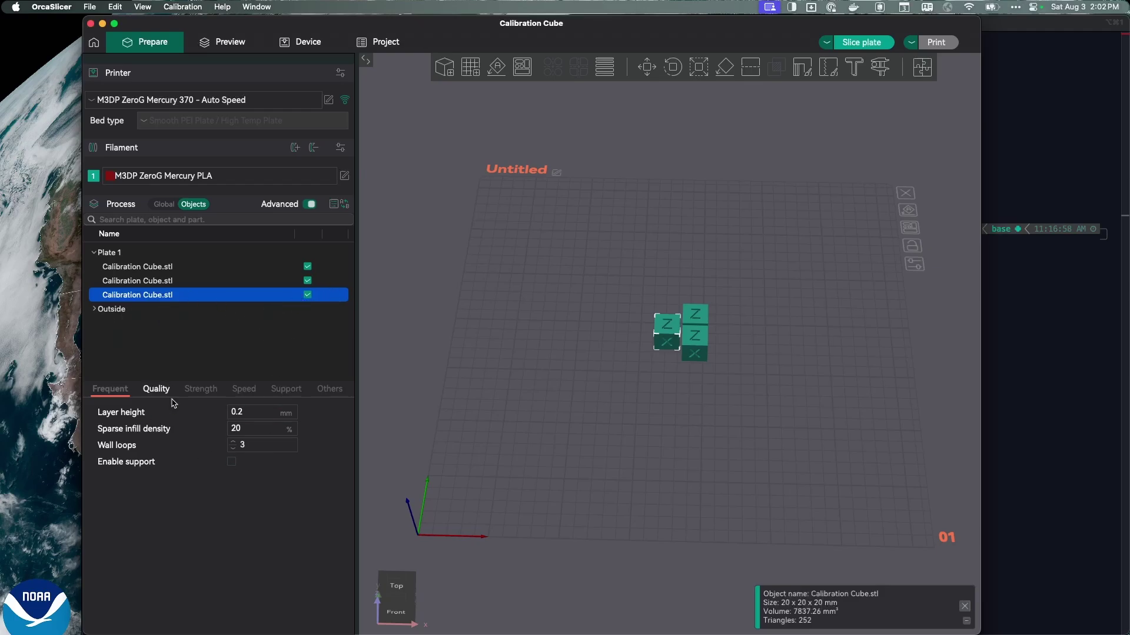
{"action": "left_click", "coordinate": [201, 389]}
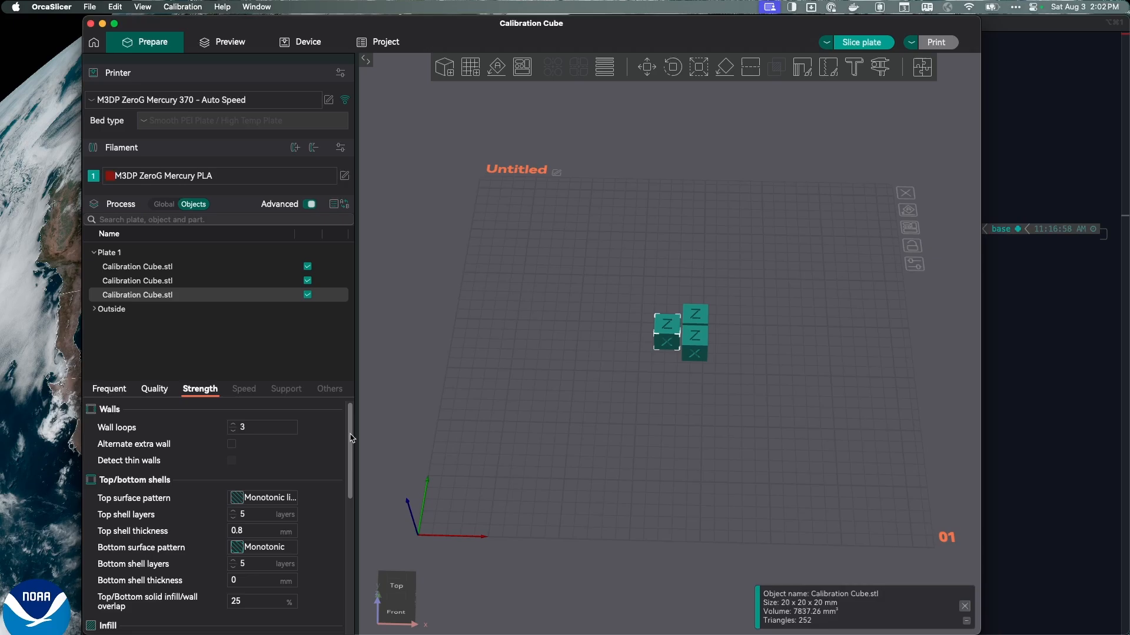
{"action": "scroll", "scroll_direction": "down", "scroll_amount": 3}
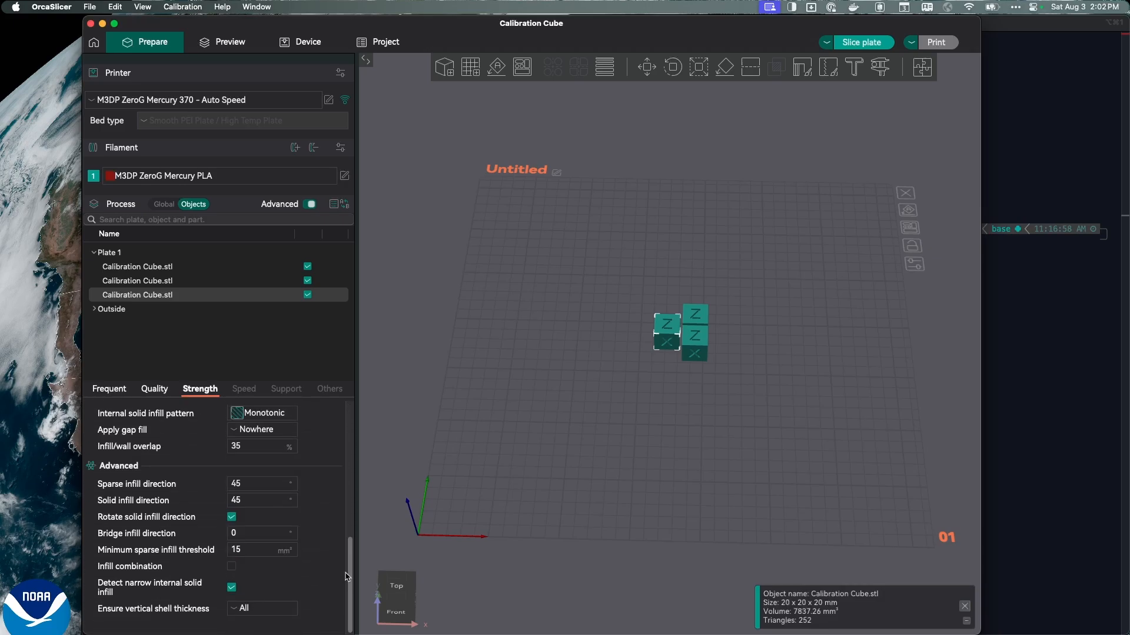
{"action": "scroll", "scroll_direction": "up", "scroll_amount": 3}
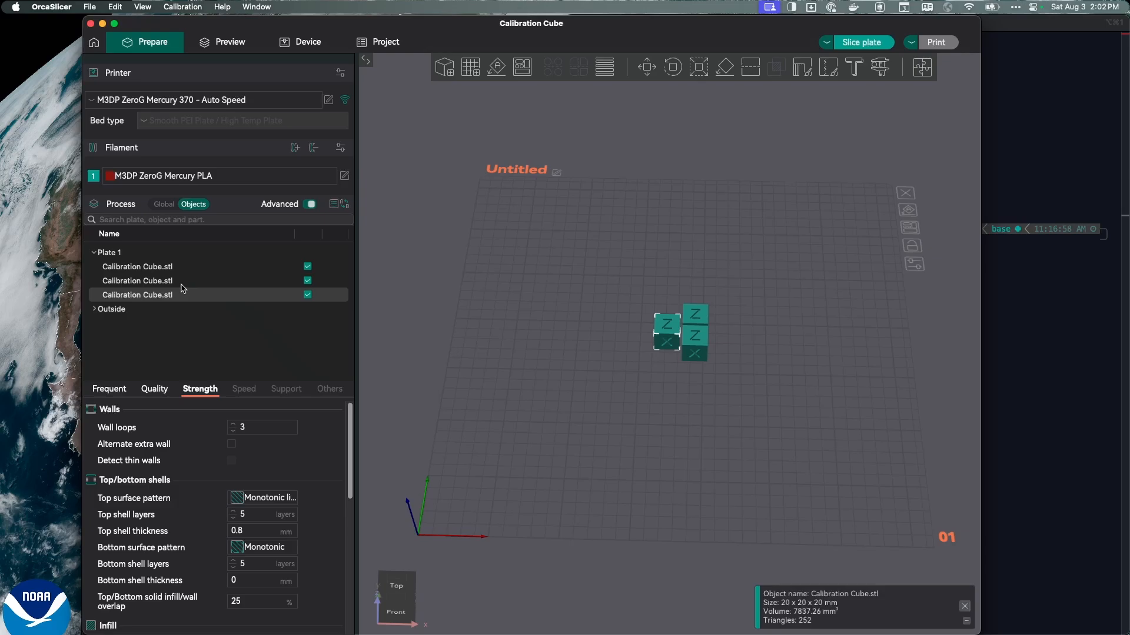
{"action": "left_click", "coordinate": [144, 267]}
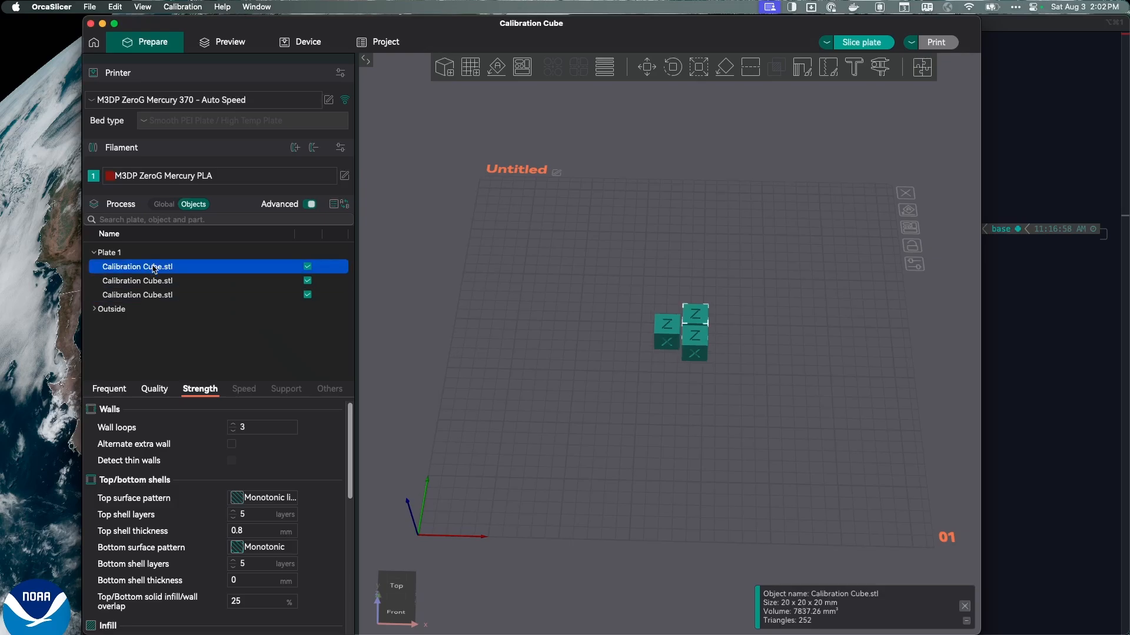
{"action": "mouse_move", "coordinate": [273, 279]}
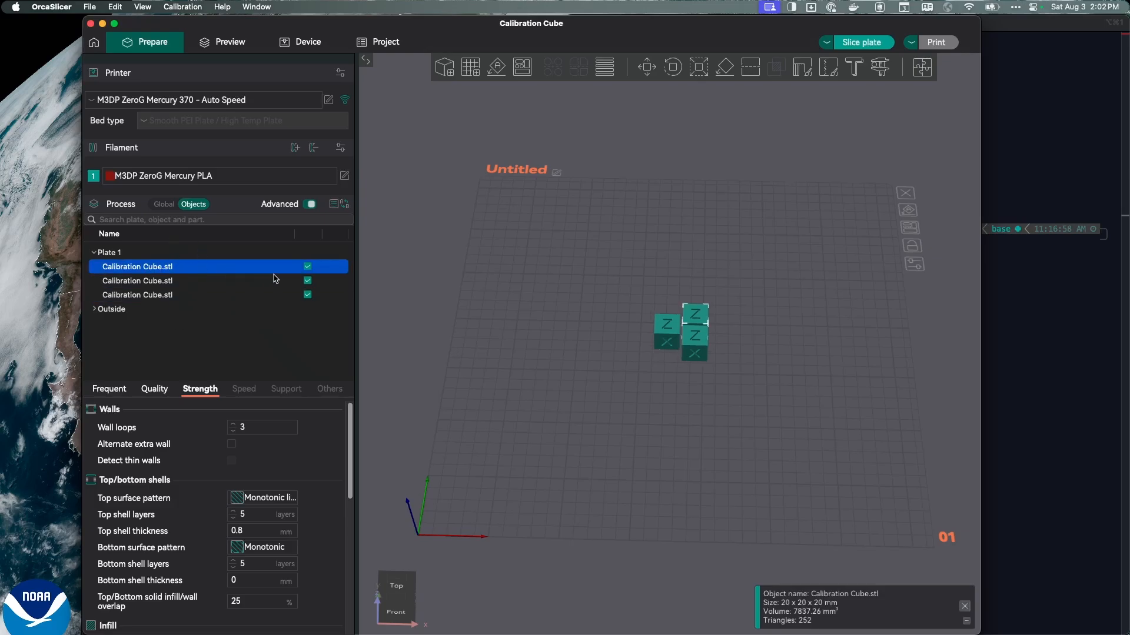
{"action": "mouse_move", "coordinate": [440, 279]}
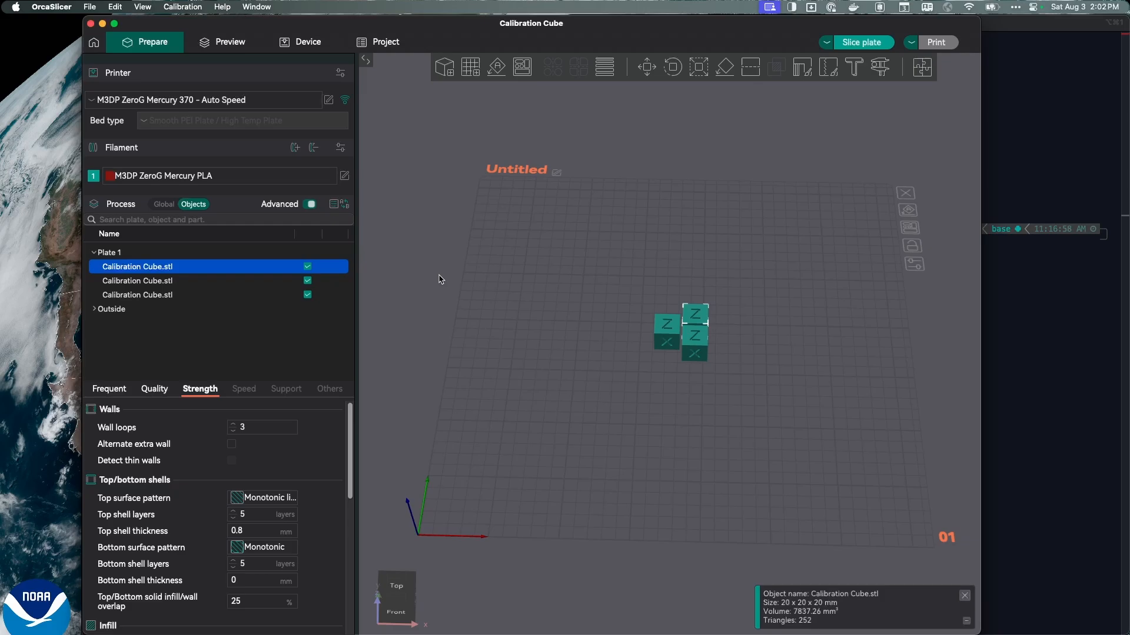
{"action": "mouse_move", "coordinate": [509, 286]}
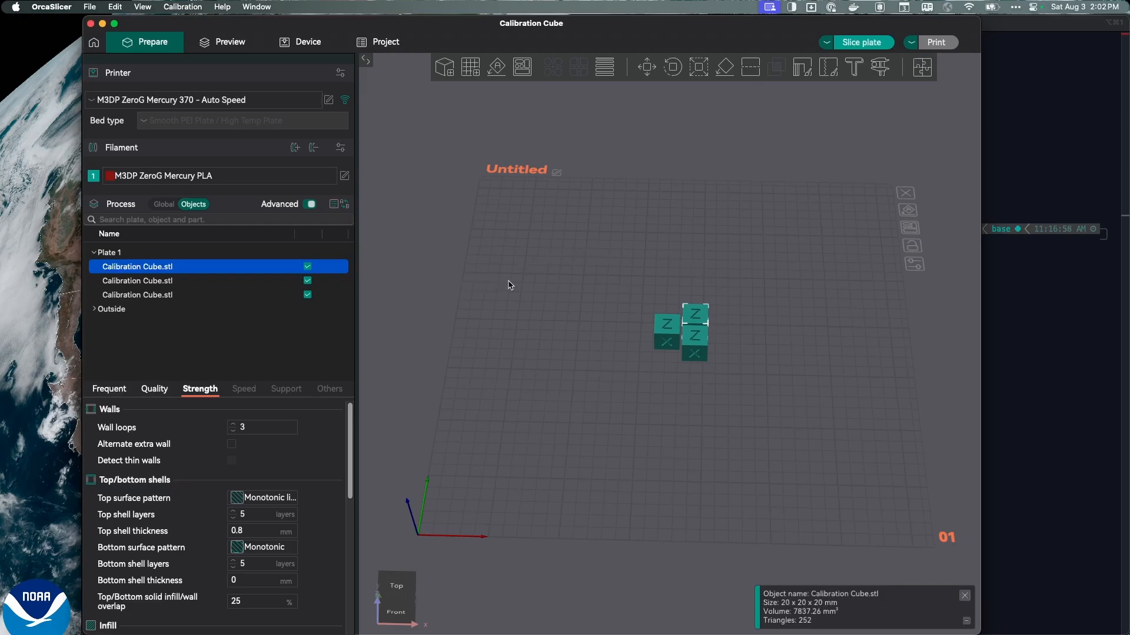
{"action": "mouse_move", "coordinate": [412, 384]}
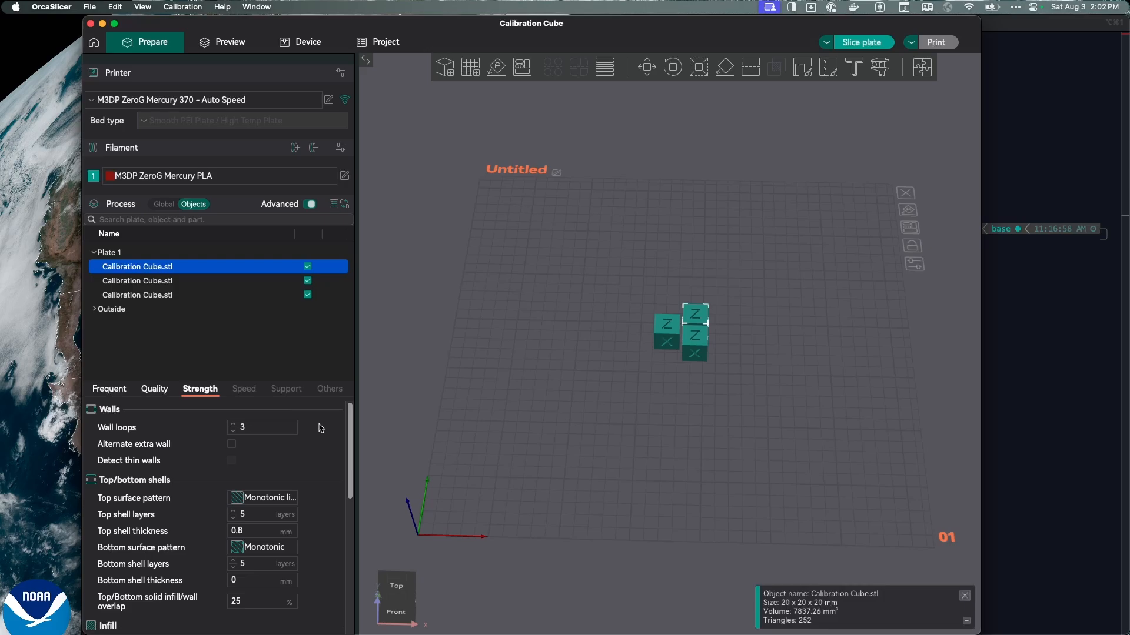
{"action": "mouse_move", "coordinate": [240, 431]}
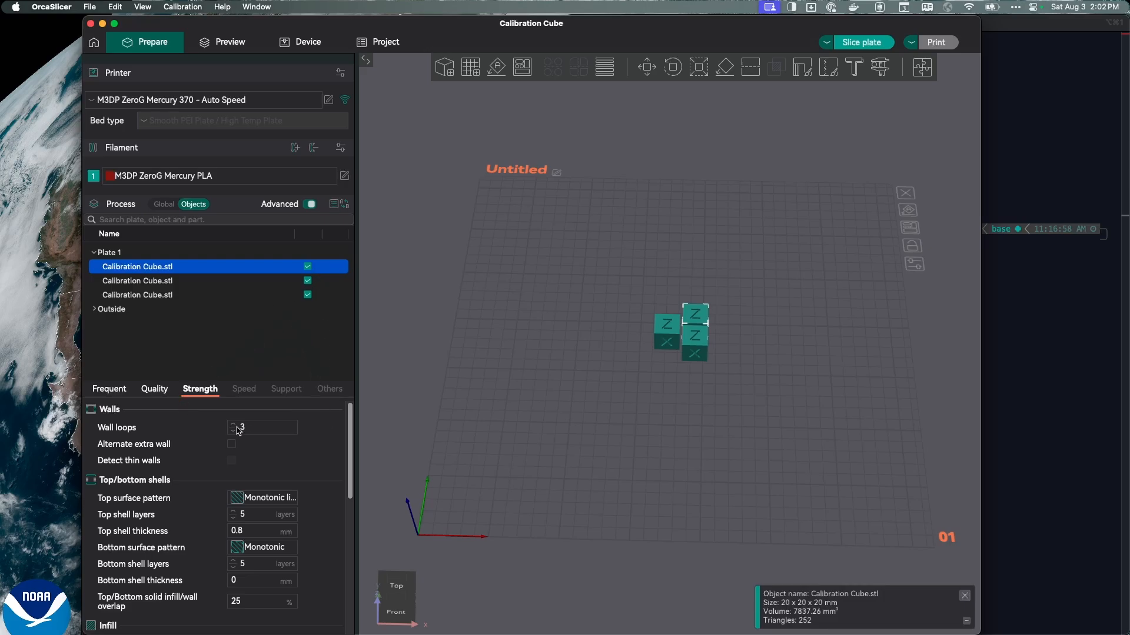
{"action": "mouse_move", "coordinate": [626, 359]}
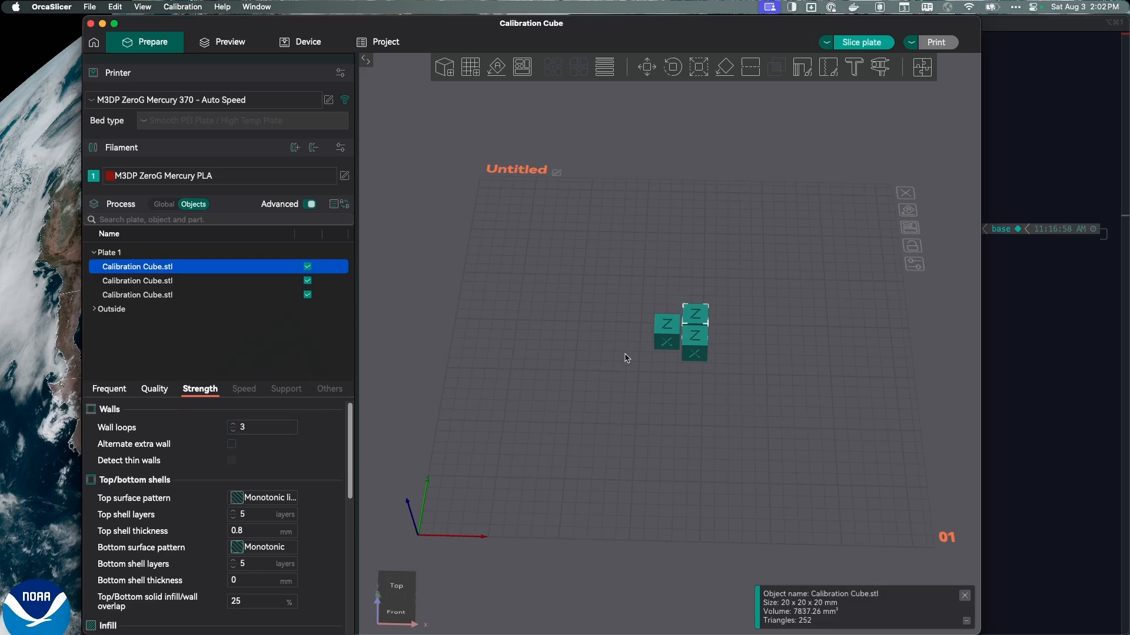
{"action": "mouse_move", "coordinate": [147, 204]}
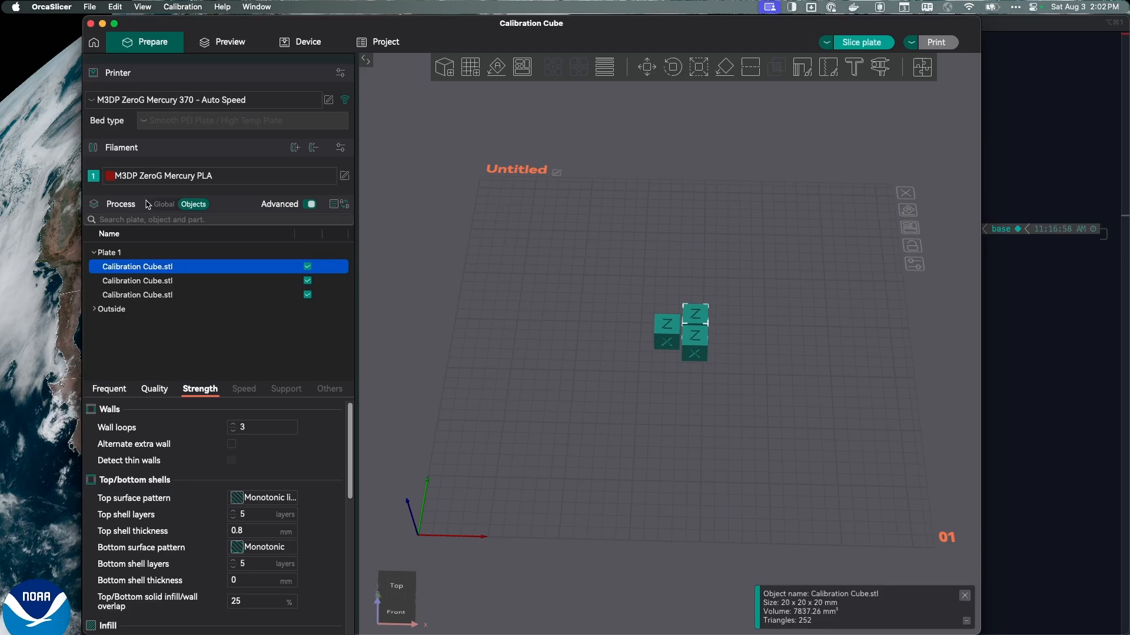
{"action": "mouse_move", "coordinate": [162, 208]}
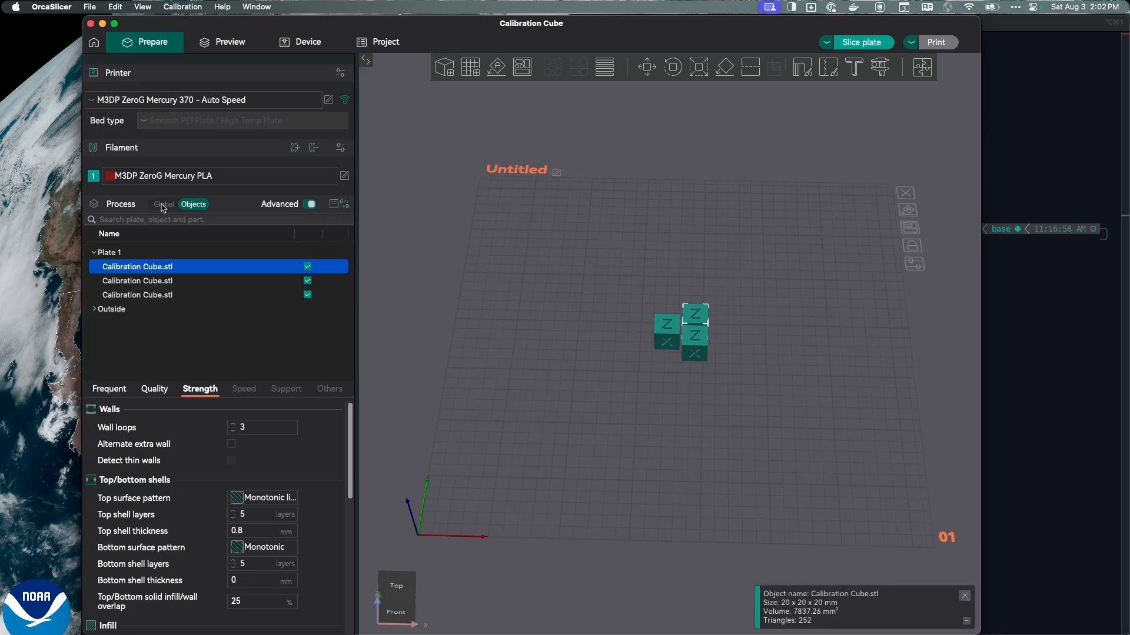